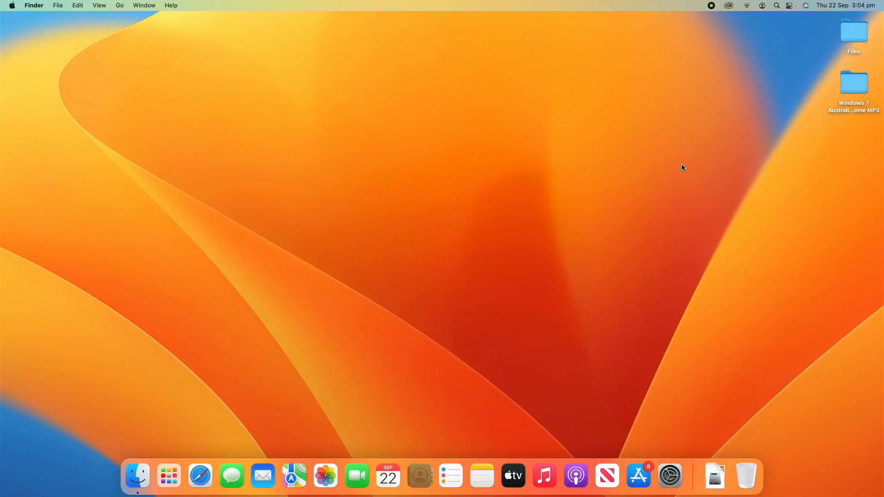
{"action": "mouse_move", "coordinate": [679, 300]}
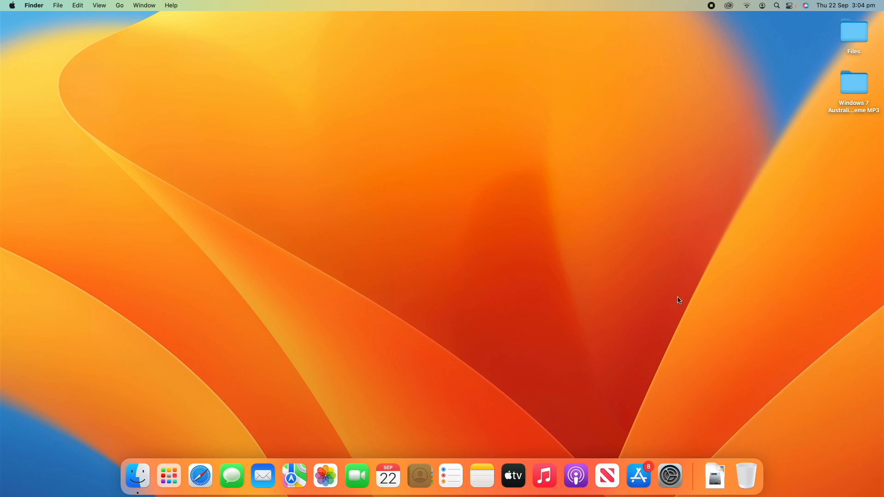
{"action": "mouse_move", "coordinate": [681, 343]}
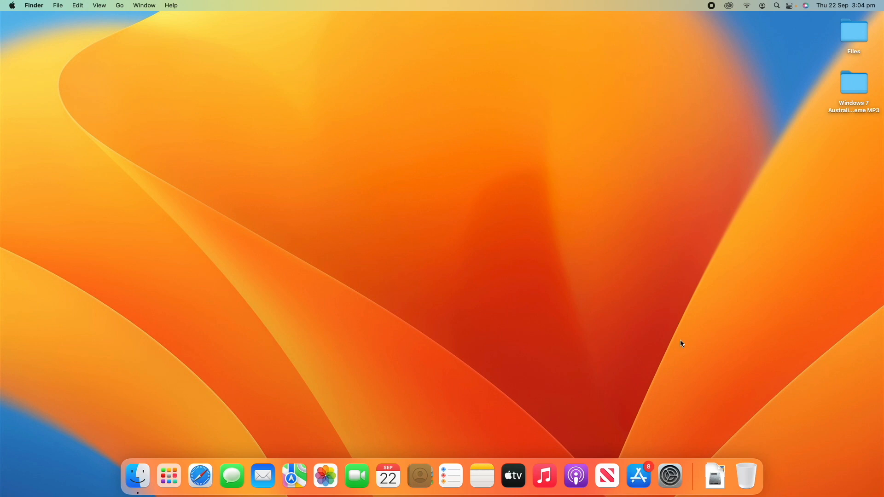
{"action": "mouse_move", "coordinate": [669, 475]}
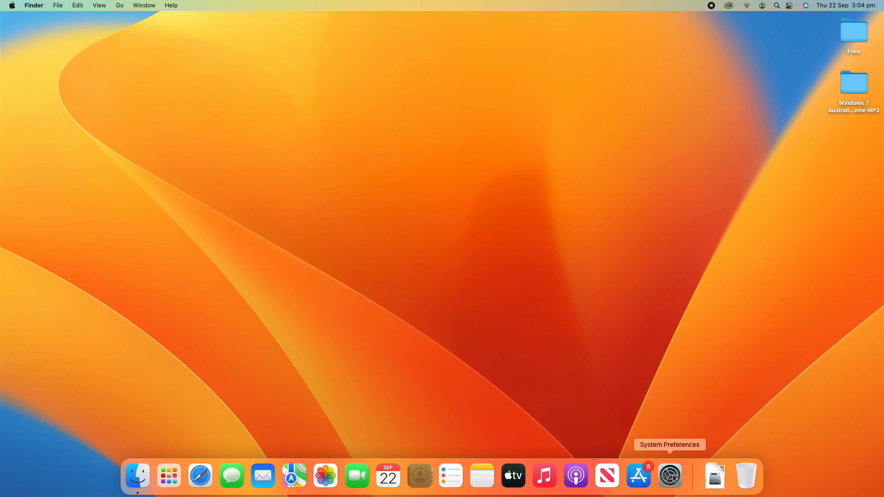
- Launch System Preferences from the Dock to show its full settings grid
{"action": "left_click", "coordinate": [669, 475]}
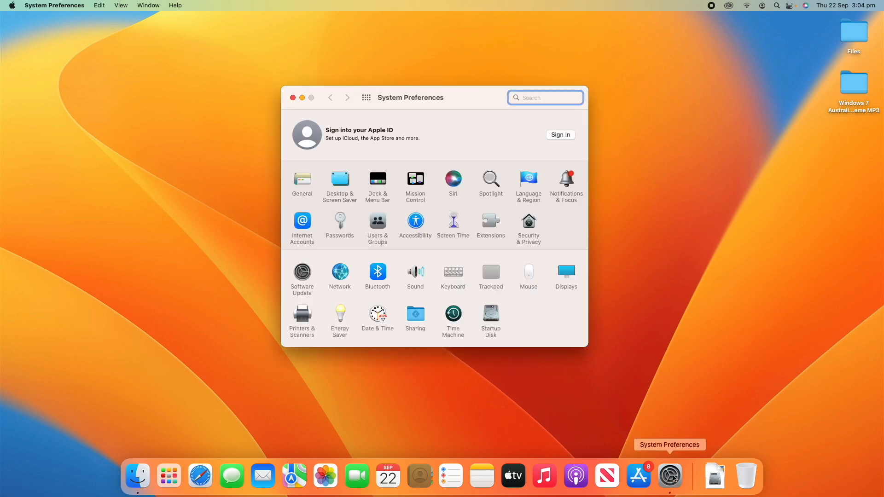
{"action": "mouse_move", "coordinate": [632, 368]}
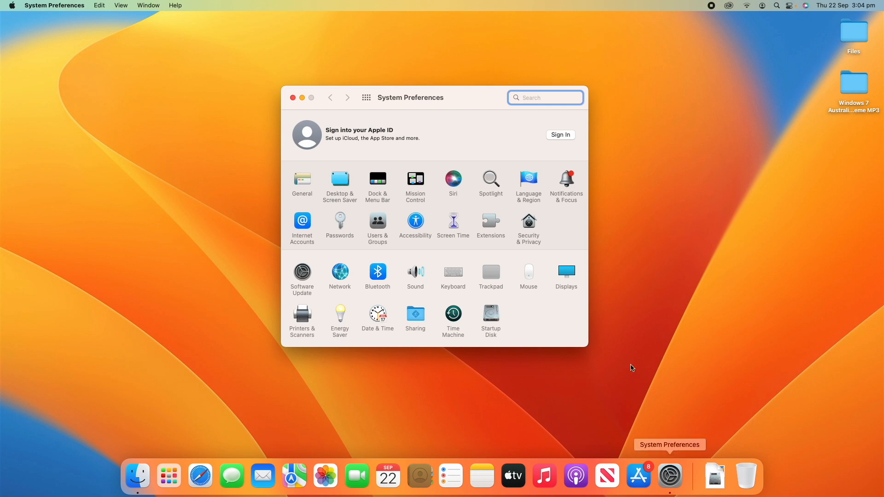
{"action": "mouse_move", "coordinate": [393, 284]}
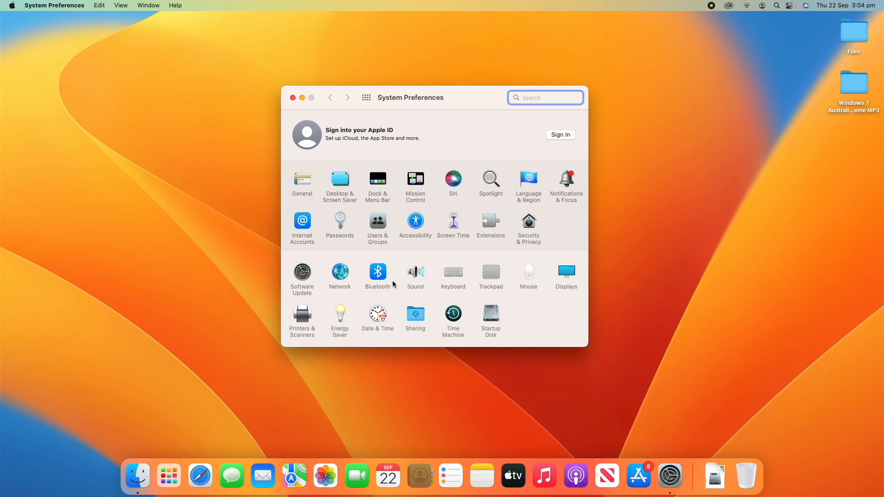
{"action": "mouse_move", "coordinate": [366, 324]}
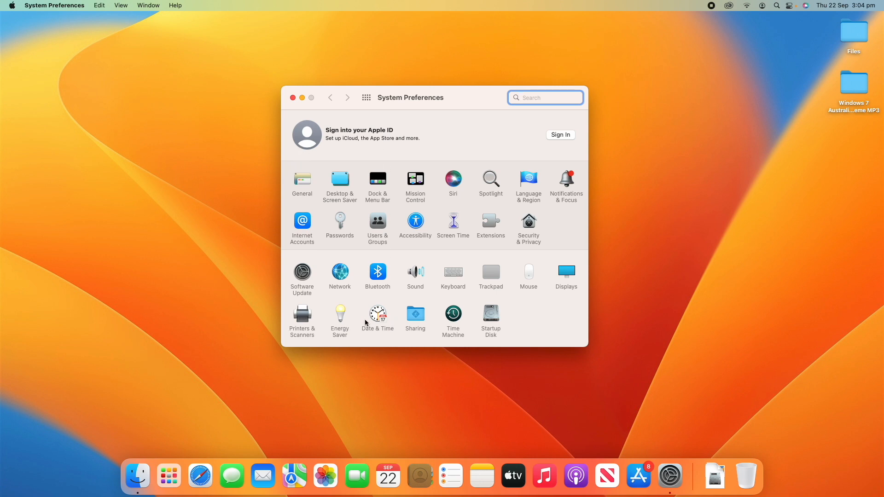
{"action": "mouse_move", "coordinate": [406, 262]}
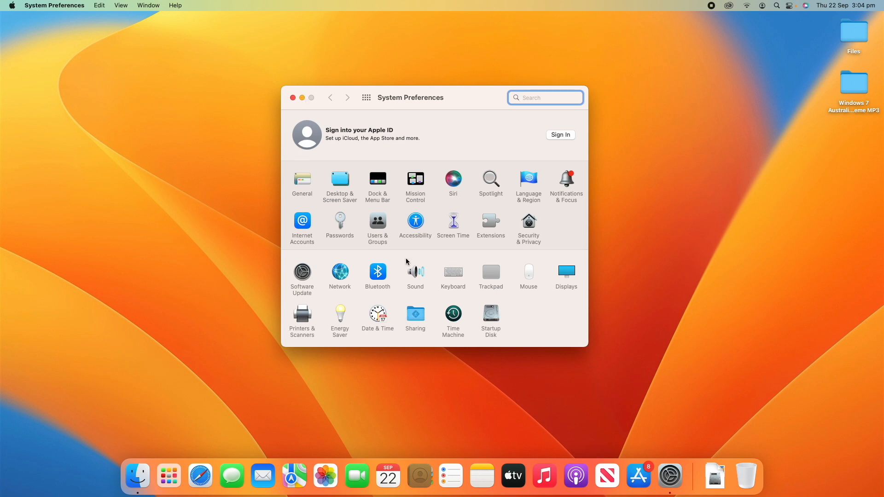
{"action": "mouse_move", "coordinate": [400, 274]}
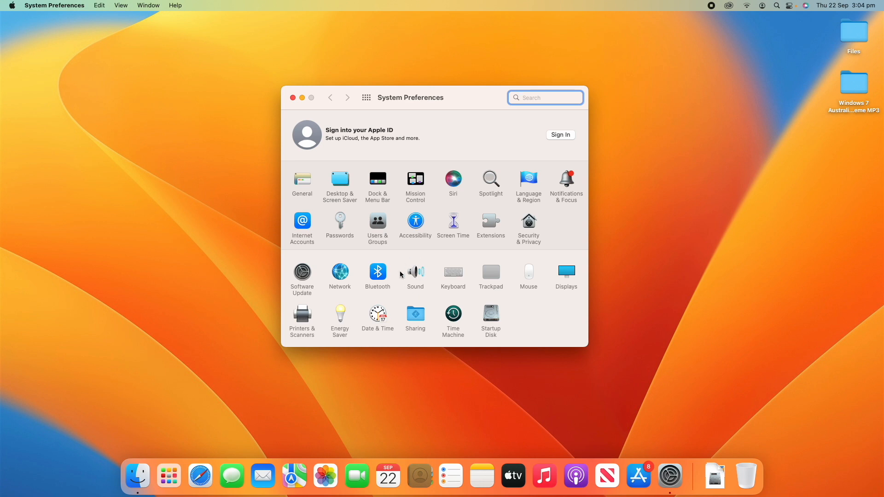
{"action": "mouse_move", "coordinate": [416, 267]}
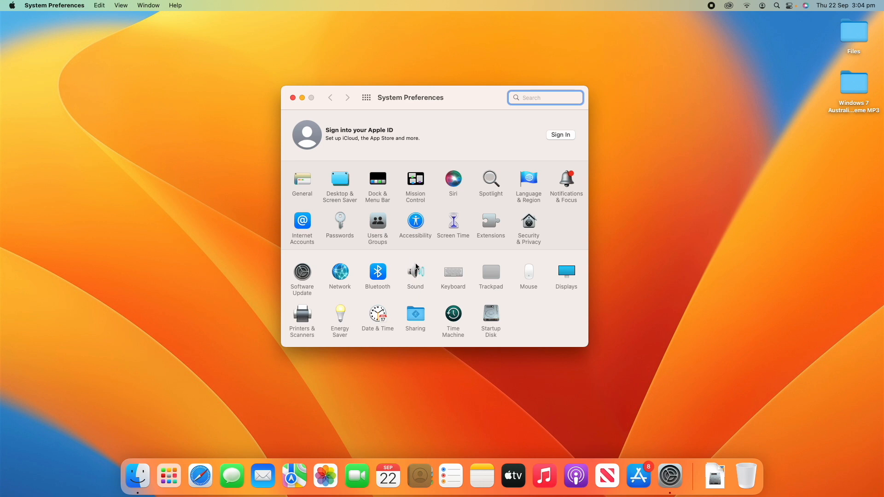
- Show the Sound pane's Sound Effects tab and scroll through the alert sound list
{"action": "left_click", "coordinate": [415, 270]}
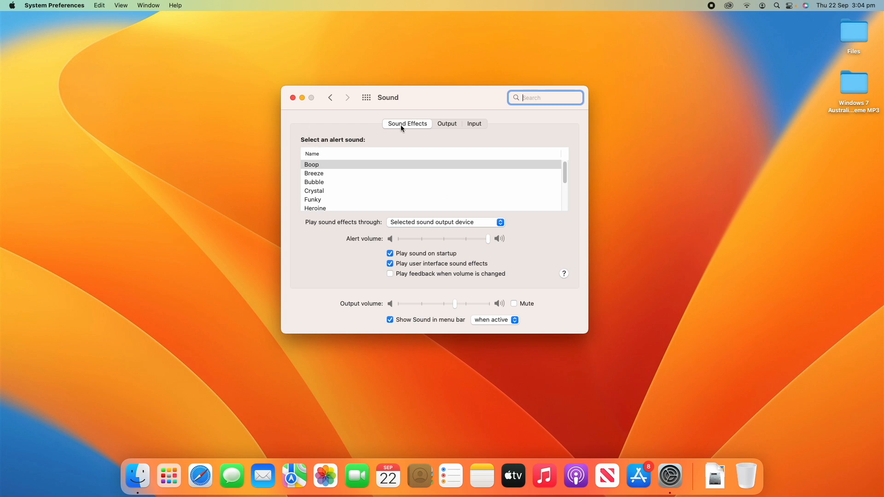
{"action": "mouse_move", "coordinate": [310, 144]}
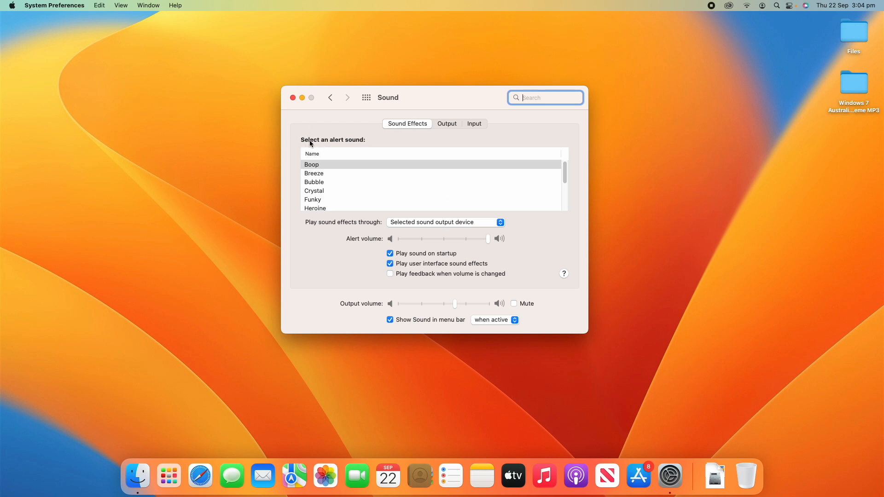
{"action": "scroll", "scroll_direction": "down", "scroll_amount": 3}
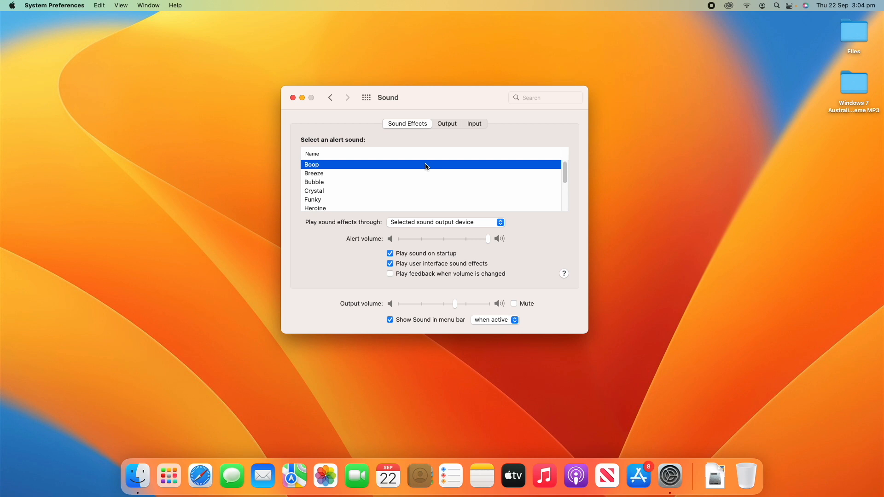
{"action": "scroll", "scroll_direction": "down", "scroll_amount": 3}
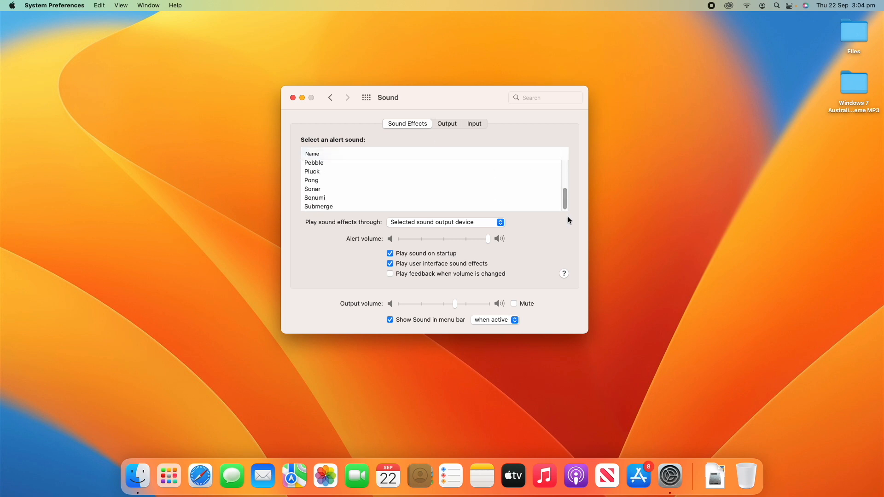
{"action": "mouse_move", "coordinate": [565, 197]}
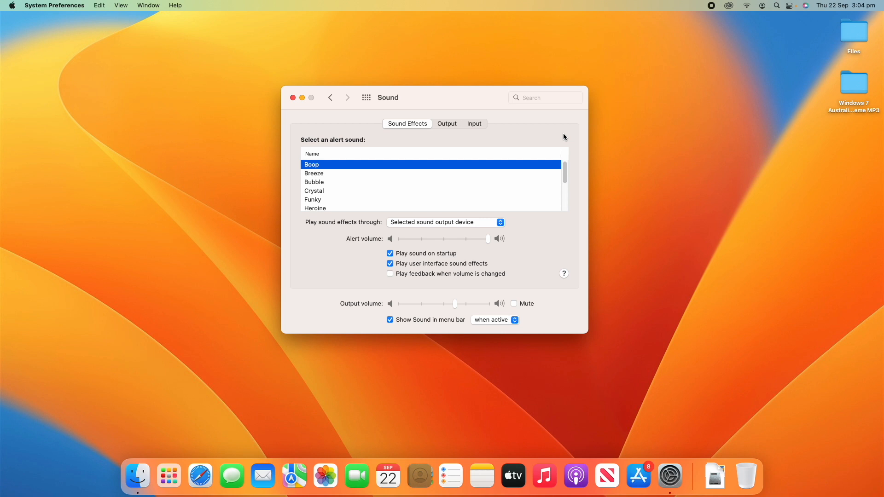
- Close System Preferences, returning to the desktop with its two folders
{"action": "left_click", "coordinate": [292, 98]}
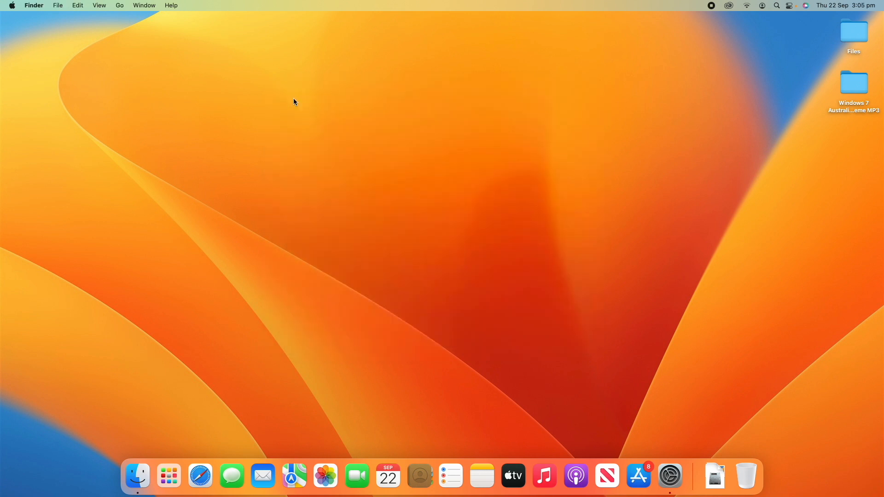
{"action": "mouse_move", "coordinate": [277, 100]}
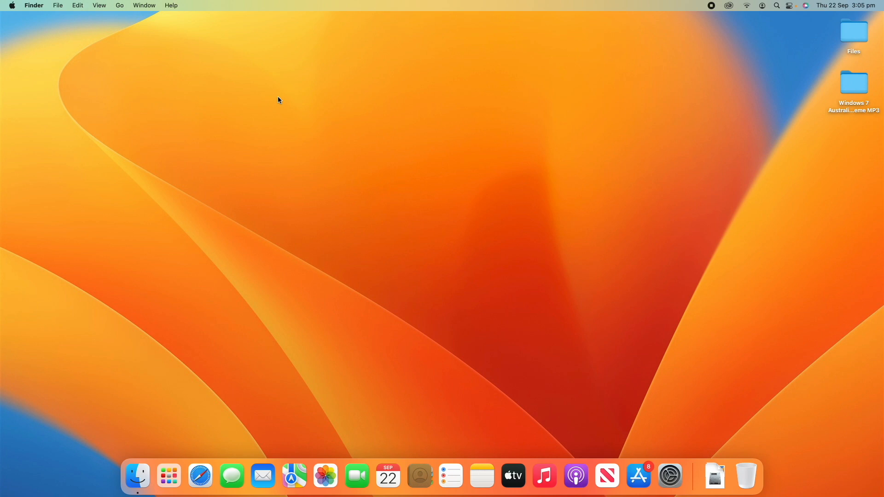
{"action": "mouse_move", "coordinate": [860, 84]}
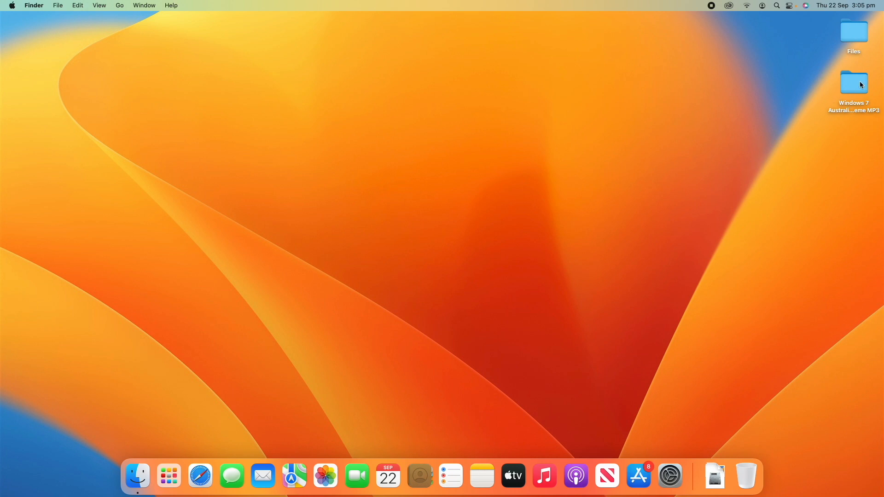
- Show the Windows 7 Australia Theme MP3 folder with its three sound files in Finder
{"action": "double_click", "coordinate": [852, 83]}
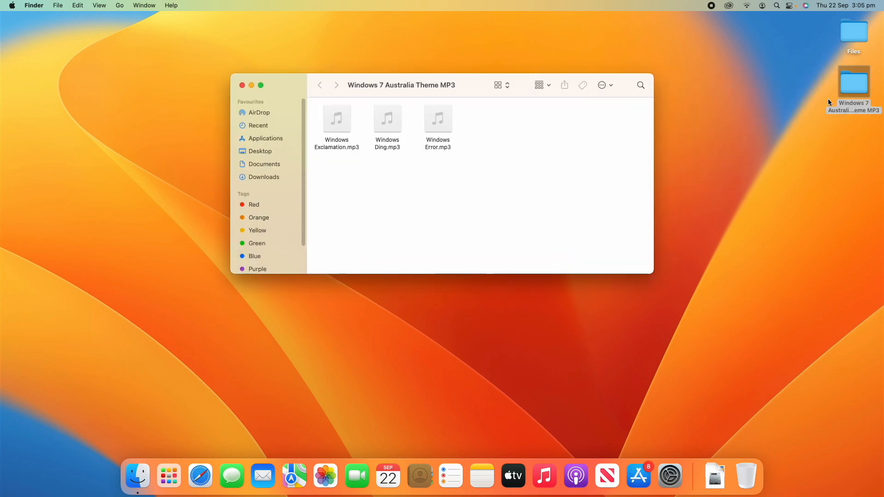
{"action": "mouse_move", "coordinate": [674, 165]}
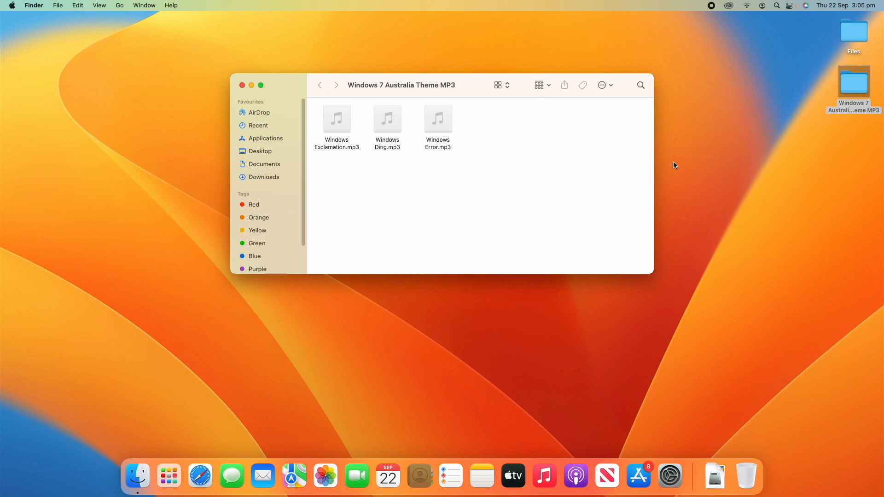
{"action": "mouse_move", "coordinate": [304, 59]}
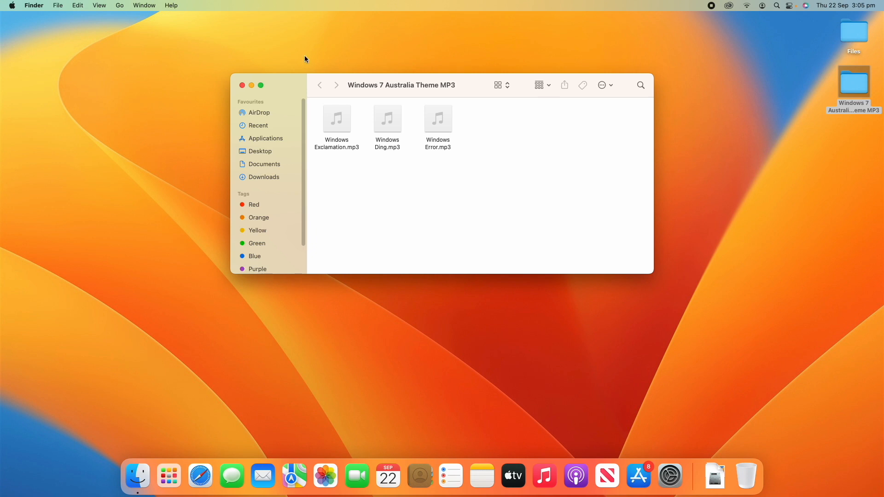
{"action": "mouse_move", "coordinate": [520, 179]}
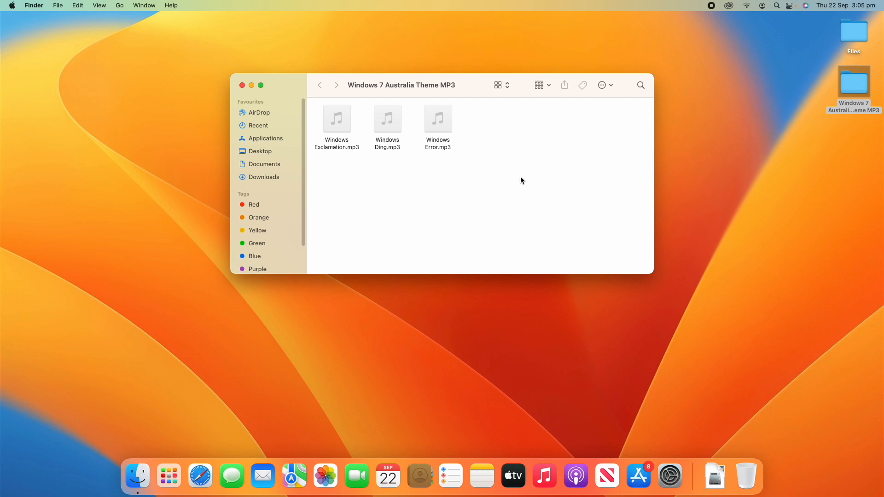
{"action": "mouse_move", "coordinate": [562, 164]}
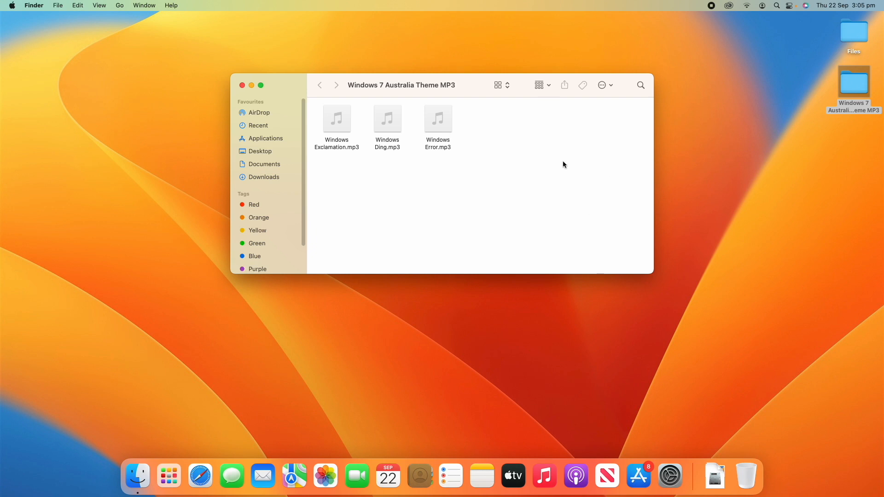
{"action": "mouse_move", "coordinate": [574, 192]}
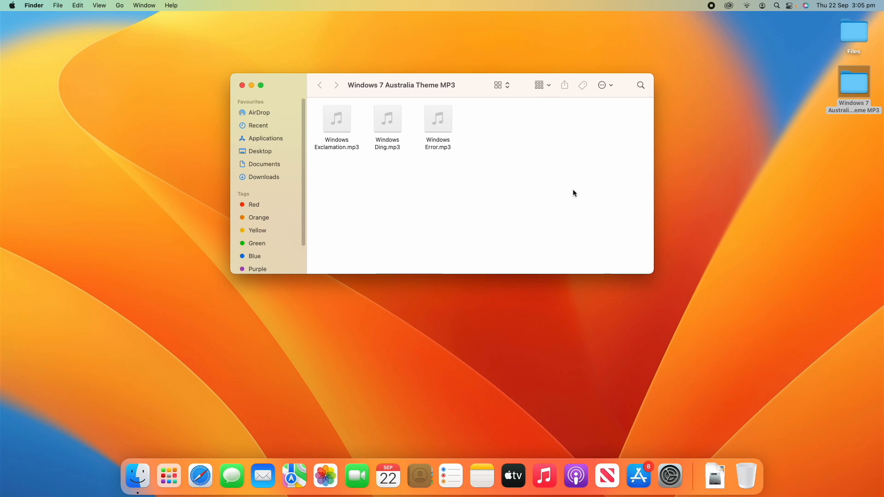
{"action": "mouse_move", "coordinate": [386, 154]}
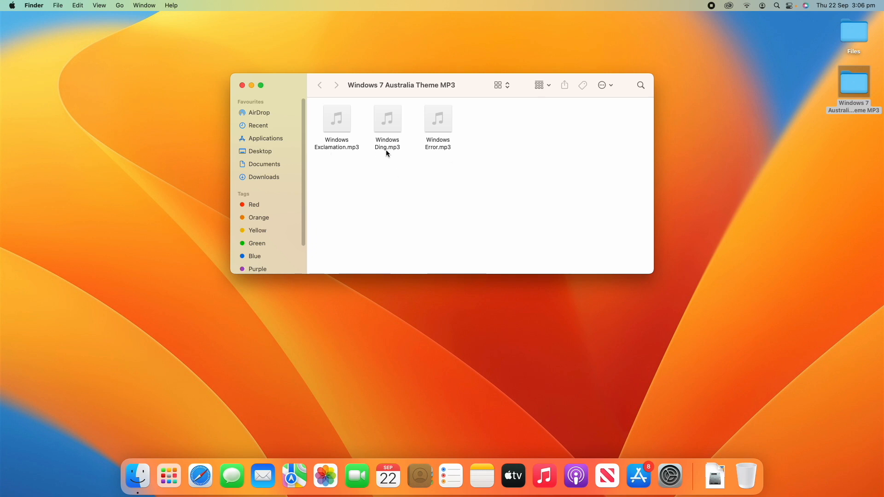
{"action": "mouse_move", "coordinate": [347, 153]}
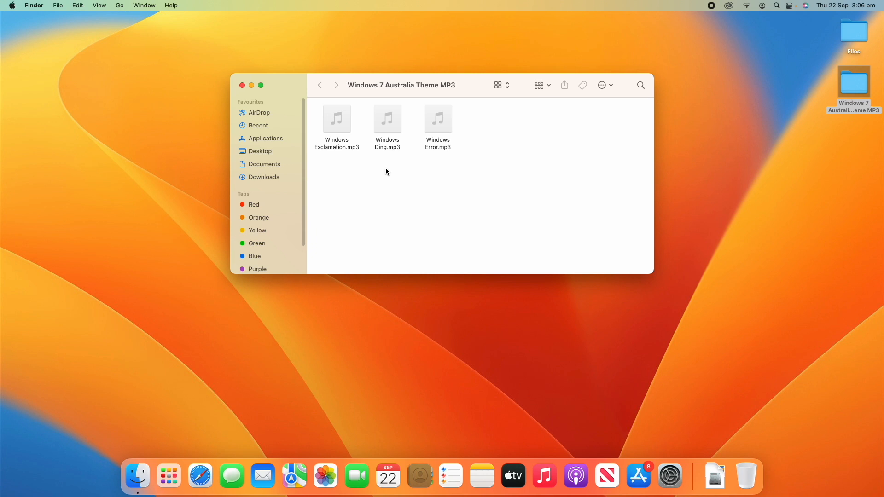
{"action": "mouse_move", "coordinate": [351, 167]}
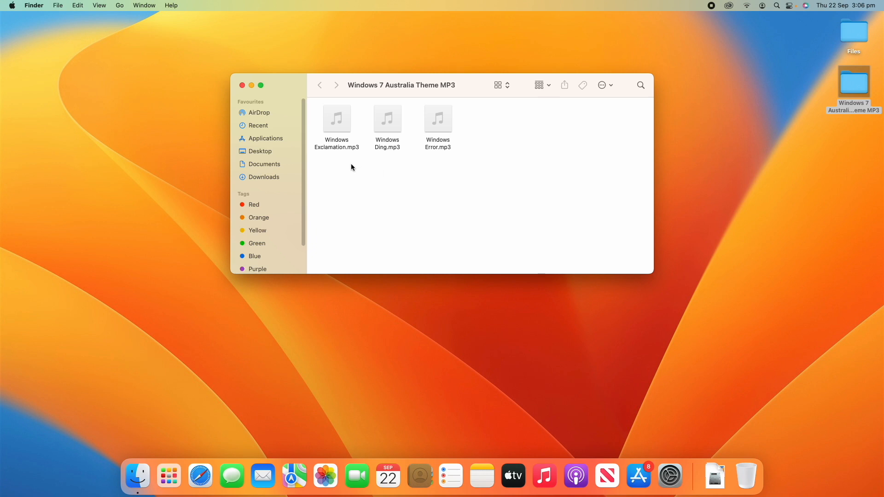
{"action": "mouse_move", "coordinate": [344, 147]}
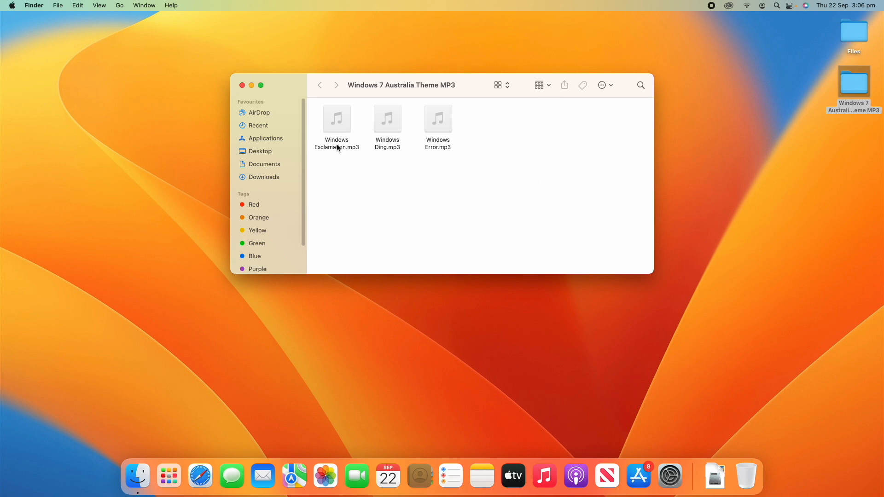
{"action": "mouse_move", "coordinate": [347, 164]}
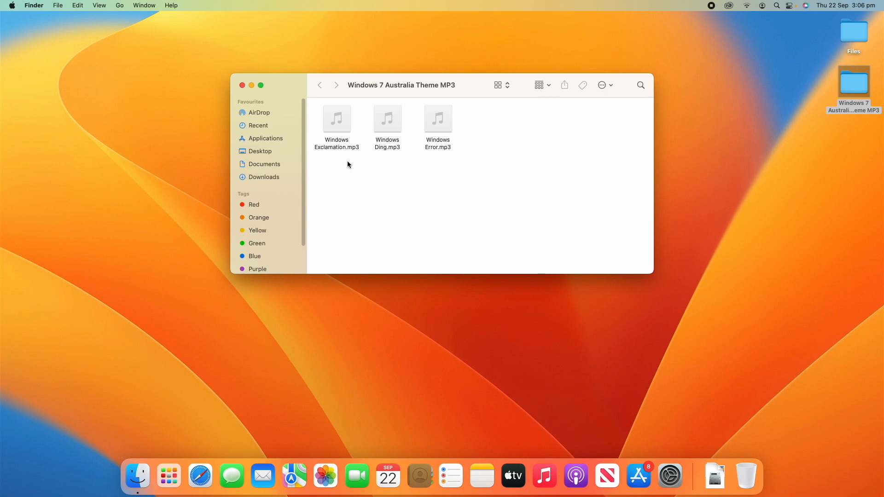
- Start renaming Windows Exclamation.mp3 so its extension becomes .aiff
{"action": "left_click", "coordinate": [337, 119]}
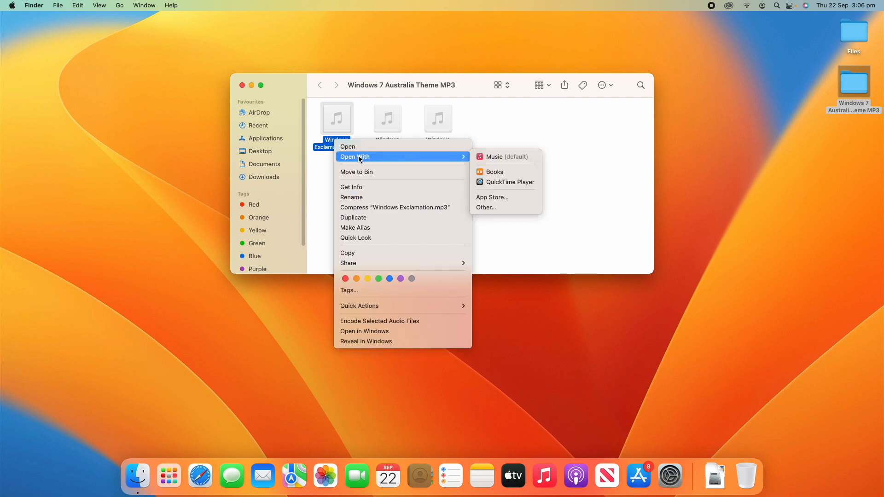
{"action": "mouse_move", "coordinate": [356, 197]}
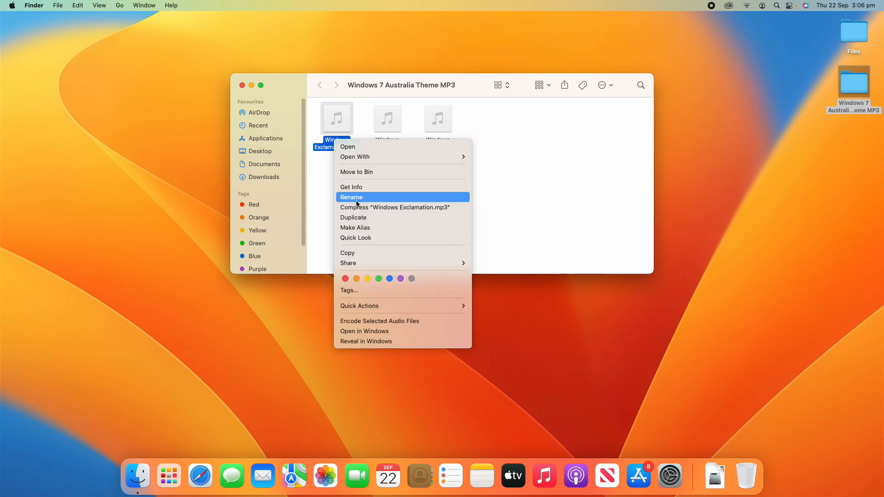
{"action": "left_click", "coordinate": [350, 197]}
{"action": "type", "text": "aiff"}
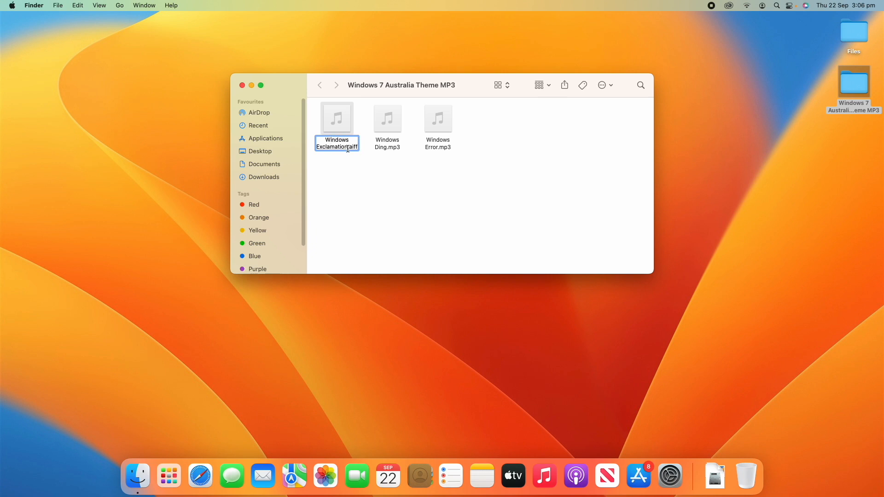
- Confirm Windows Exclamation's rename, accepting the switch to the .aiff extension
{"action": "key", "text": "Return"}
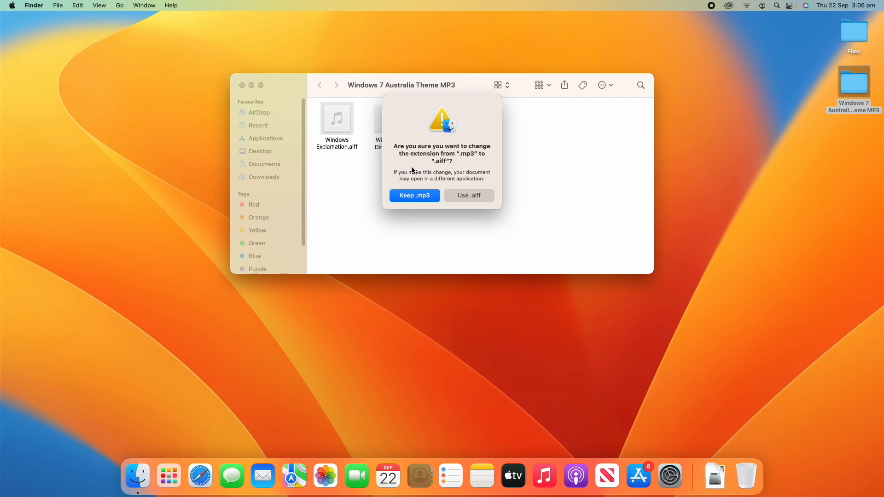
{"action": "mouse_move", "coordinate": [418, 175]}
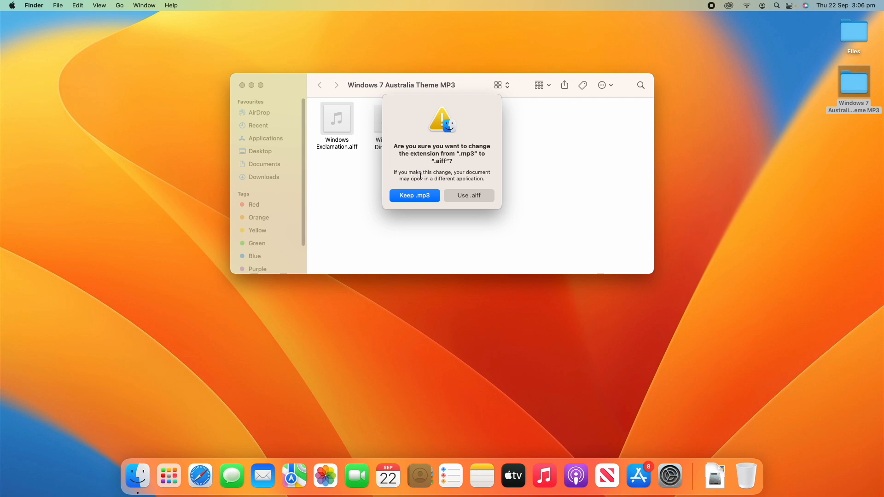
{"action": "mouse_move", "coordinate": [386, 177]}
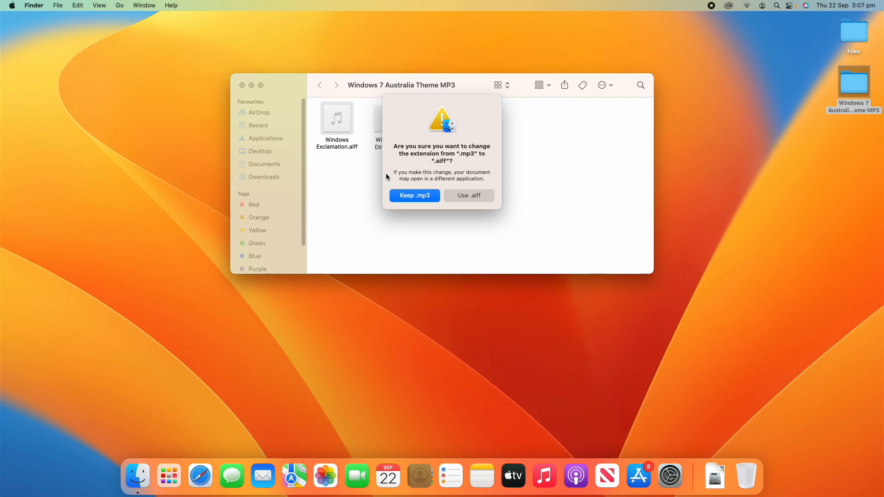
{"action": "mouse_move", "coordinate": [486, 195]}
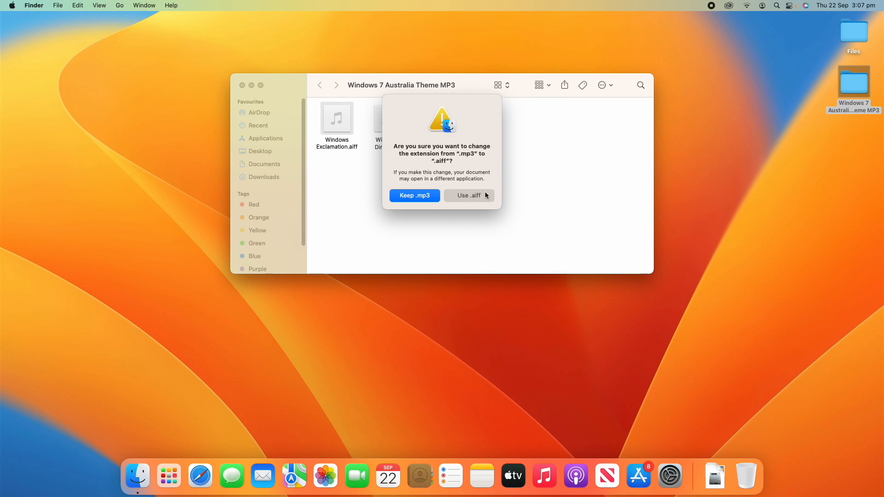
{"action": "mouse_move", "coordinate": [479, 196]}
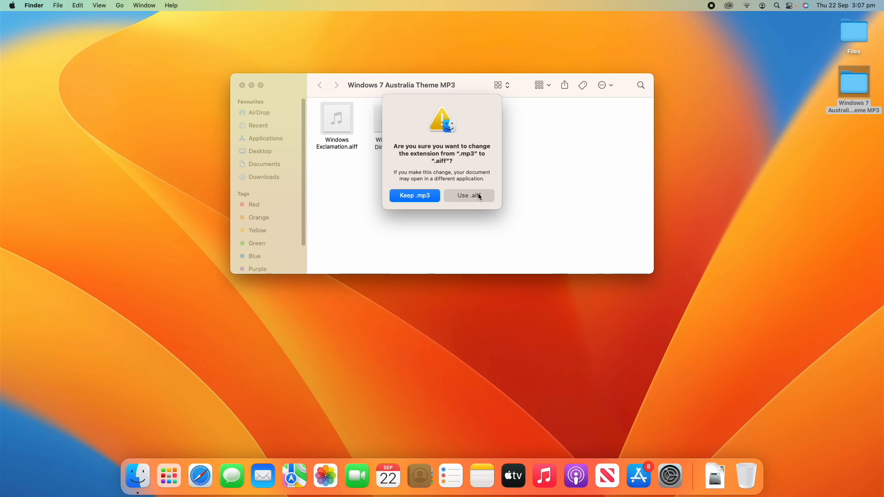
{"action": "left_click", "coordinate": [469, 195]}
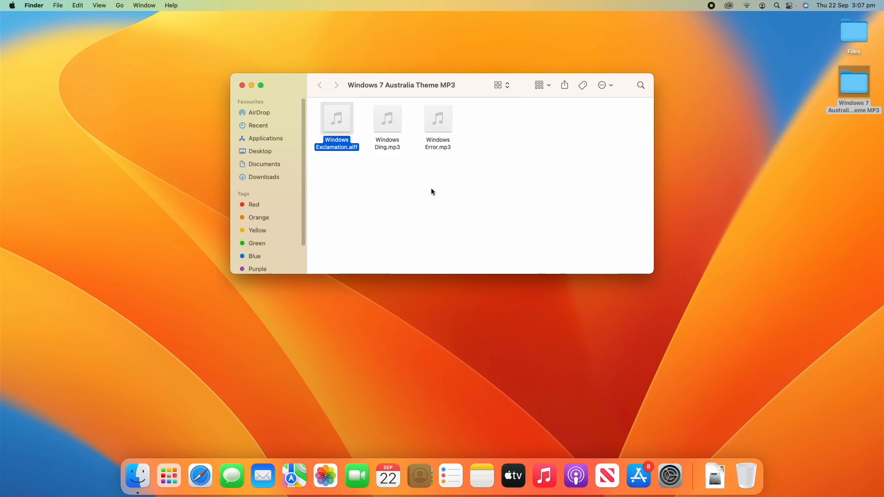
{"action": "mouse_move", "coordinate": [350, 150]}
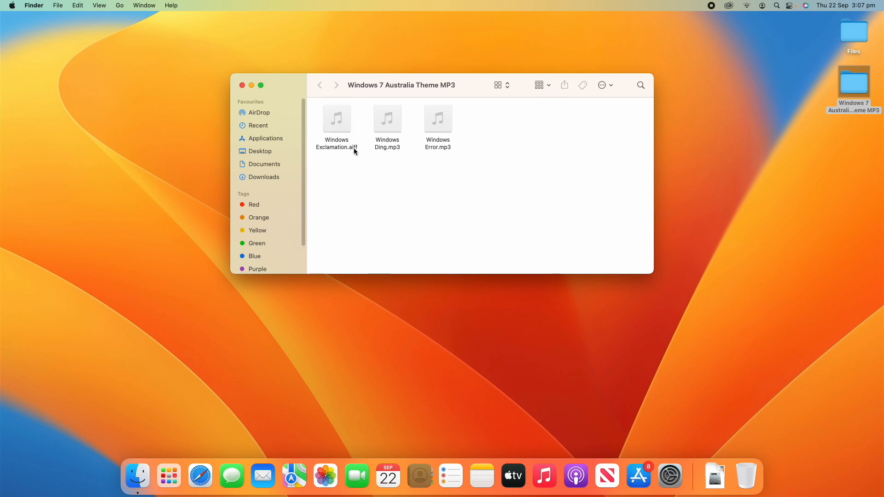
- Rename Windows Ding.mp3 and Windows Error.mp3 to use the .aiff extension
{"action": "right_click", "coordinate": [387, 118]}
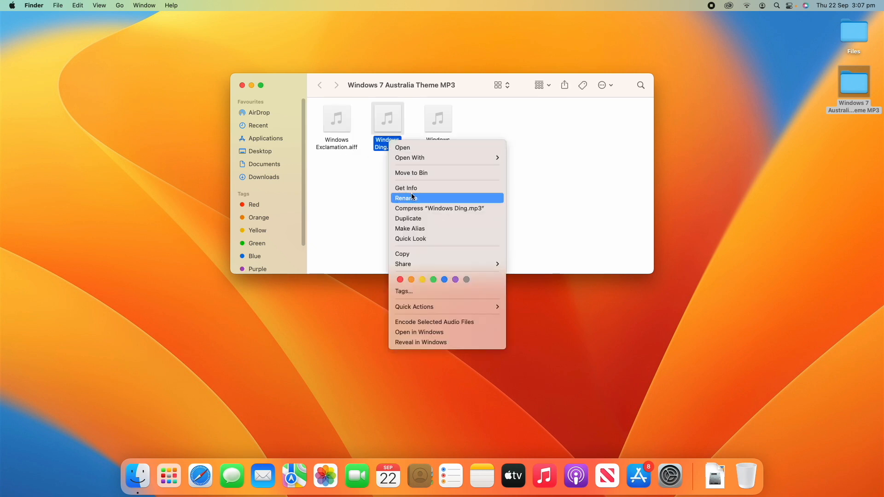
{"action": "left_click", "coordinate": [405, 198]}
{"action": "type", "text": "aiff"}
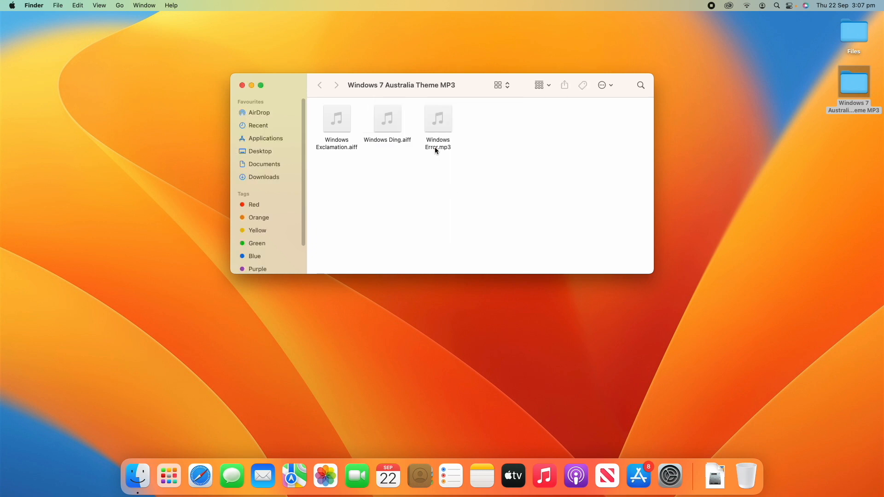
{"action": "left_click", "coordinate": [438, 143]}
{"action": "type", "text": "aiff"}
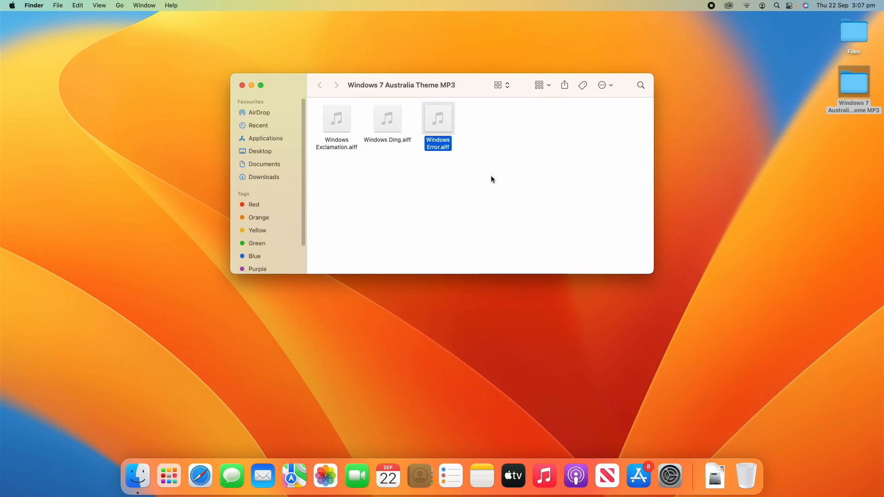
{"action": "left_click", "coordinate": [492, 179]}
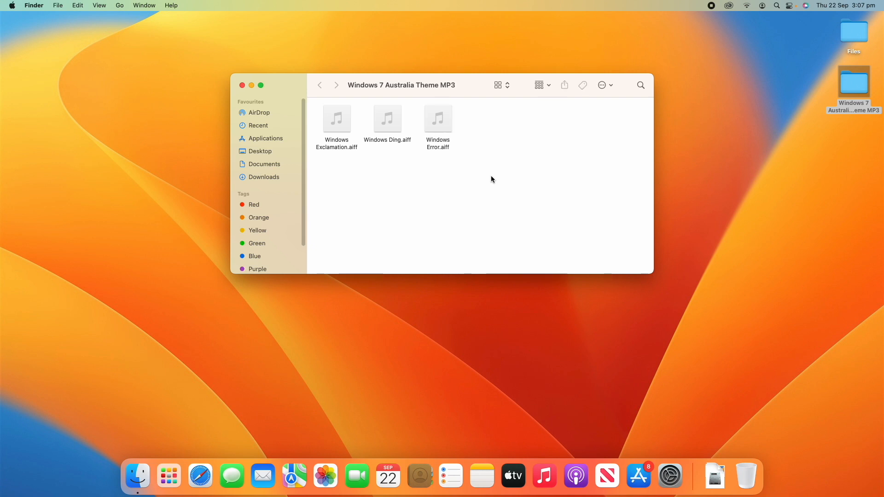
{"action": "mouse_move", "coordinate": [473, 88]}
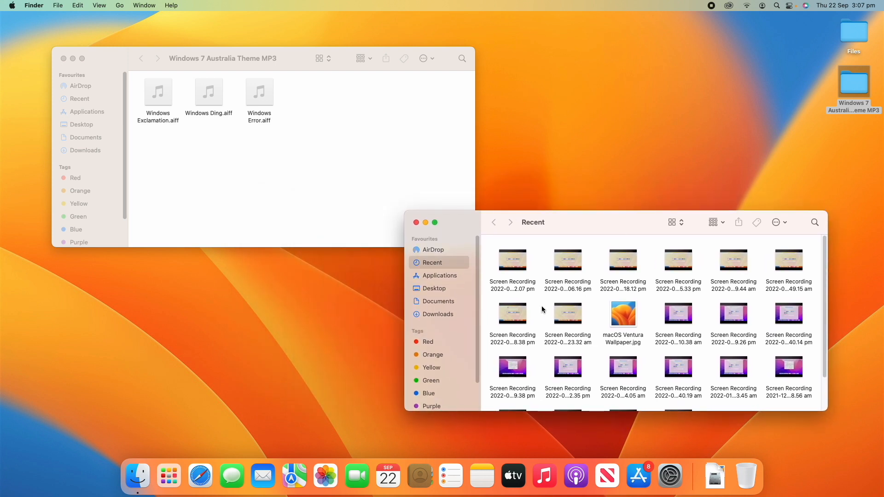
{"action": "mouse_move", "coordinate": [447, 310]}
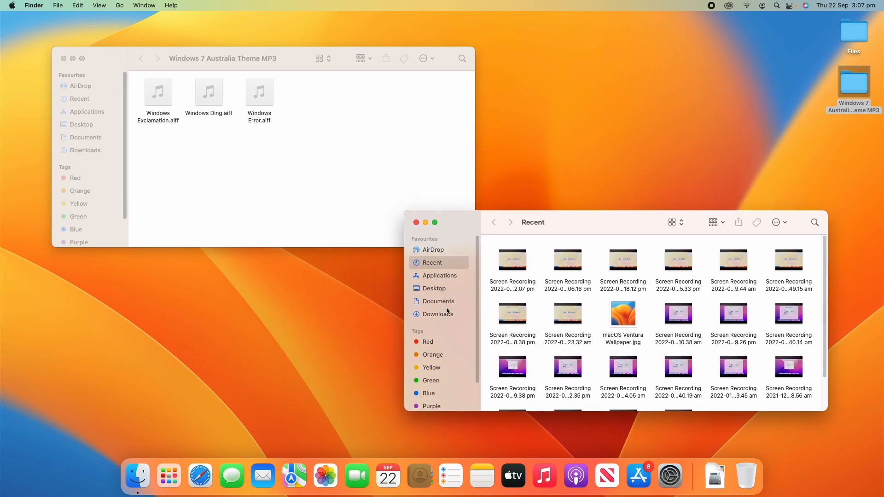
- Show the Desktop folder in the newly opened second Finder window
{"action": "left_click", "coordinate": [434, 288]}
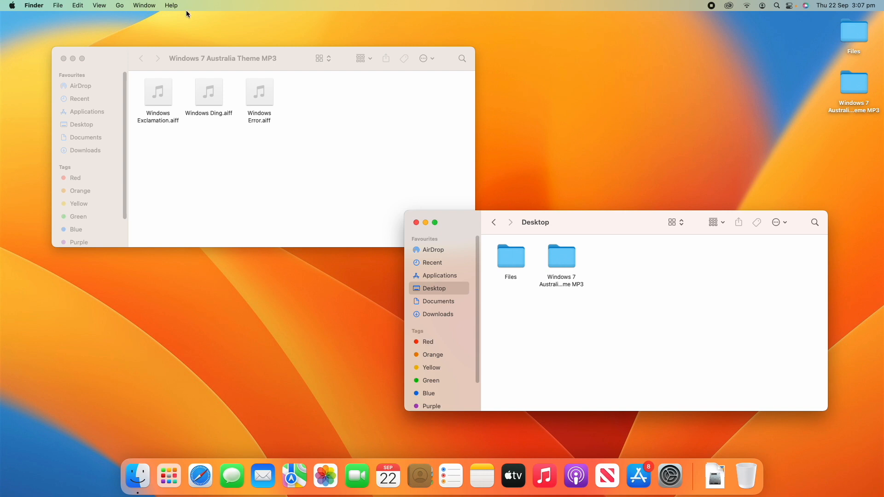
{"action": "mouse_move", "coordinate": [129, 7]}
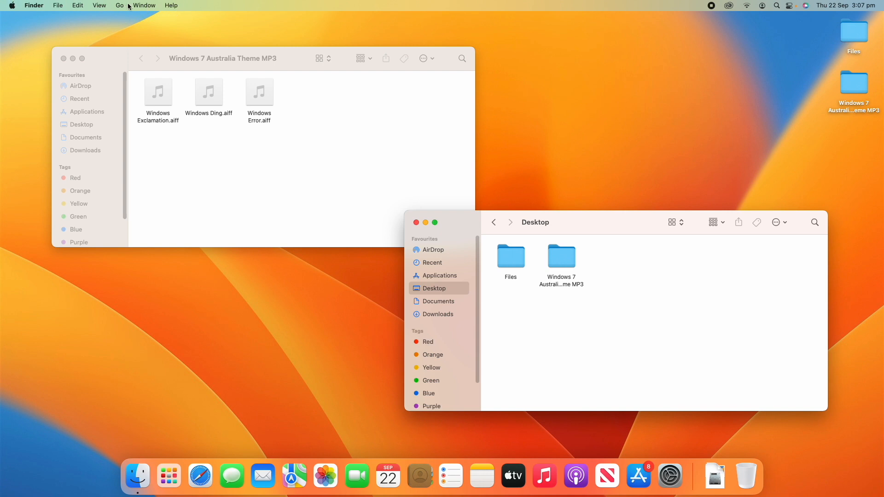
- Navigate the second window to the hidden user Library folder via the Go menu
{"action": "left_click", "coordinate": [119, 6]}
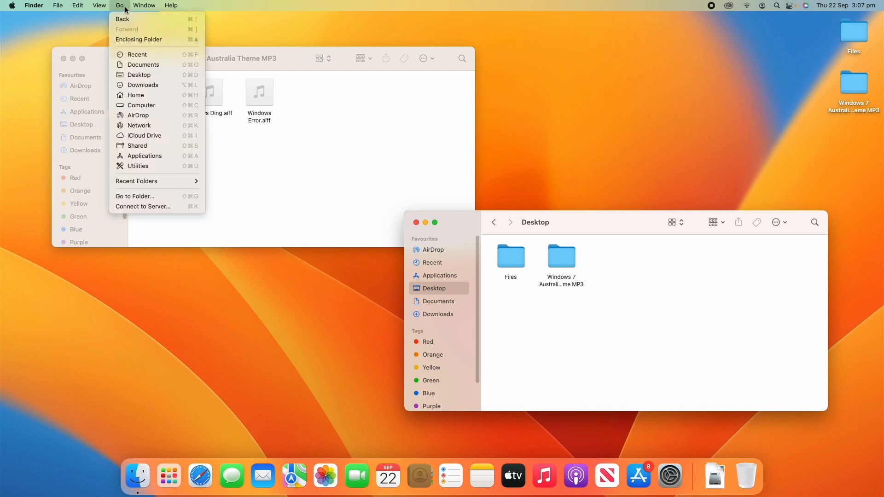
{"action": "mouse_move", "coordinate": [139, 75]}
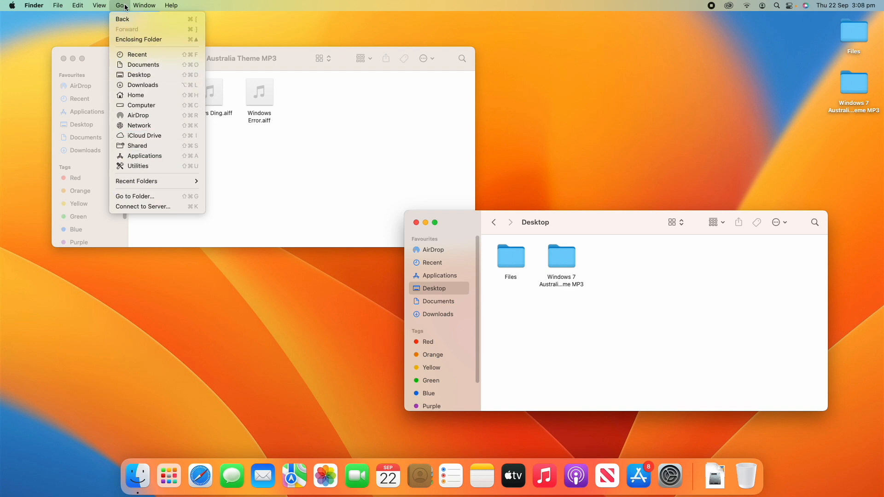
{"action": "mouse_move", "coordinate": [138, 74]}
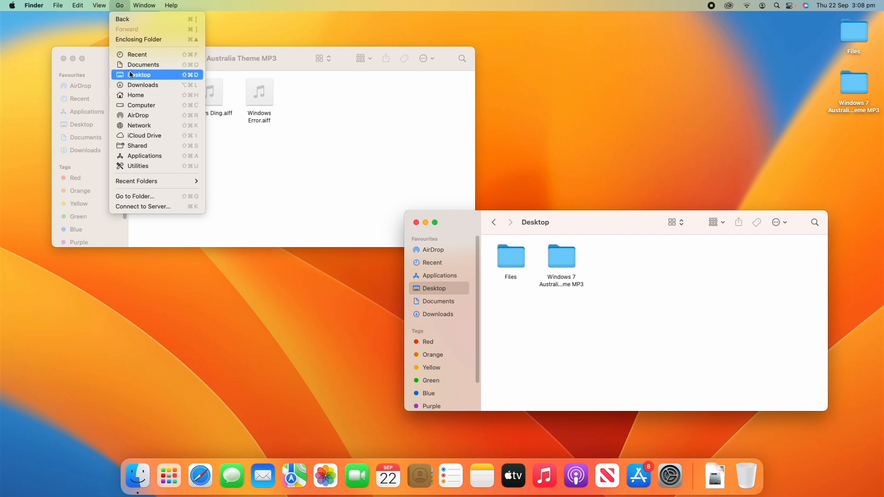
{"action": "mouse_move", "coordinate": [125, 11]}
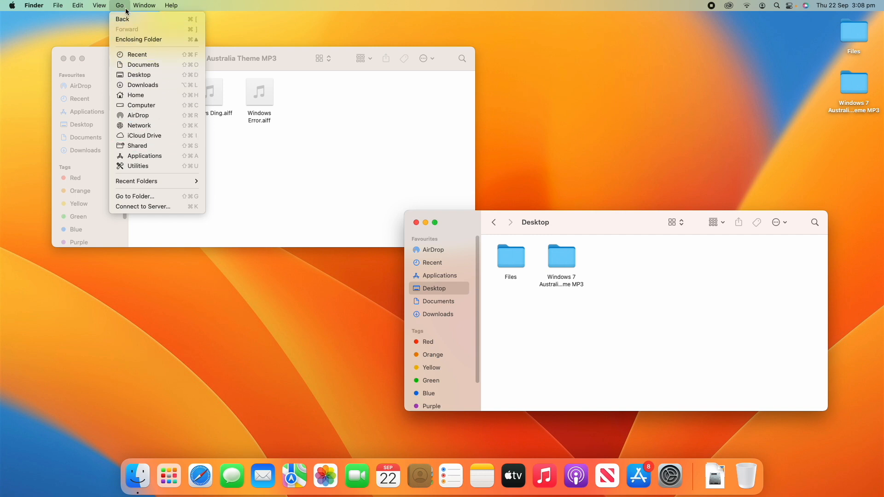
{"action": "mouse_move", "coordinate": [140, 105]}
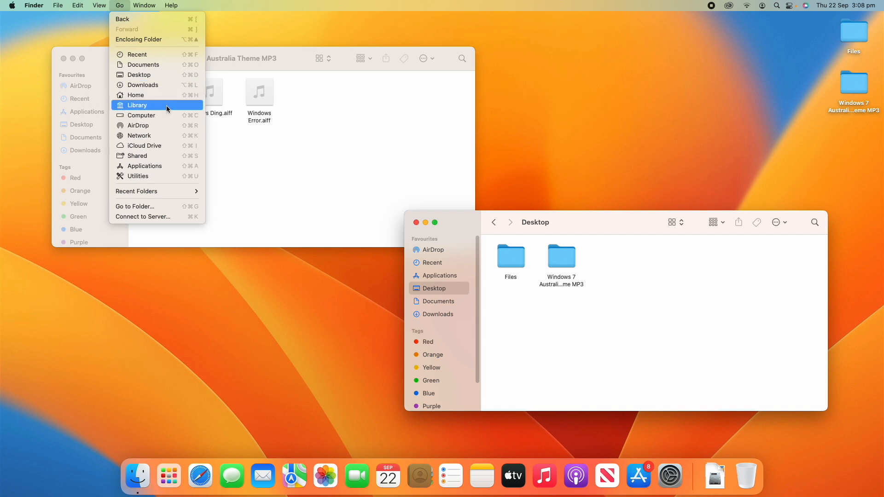
{"action": "mouse_move", "coordinate": [156, 109]}
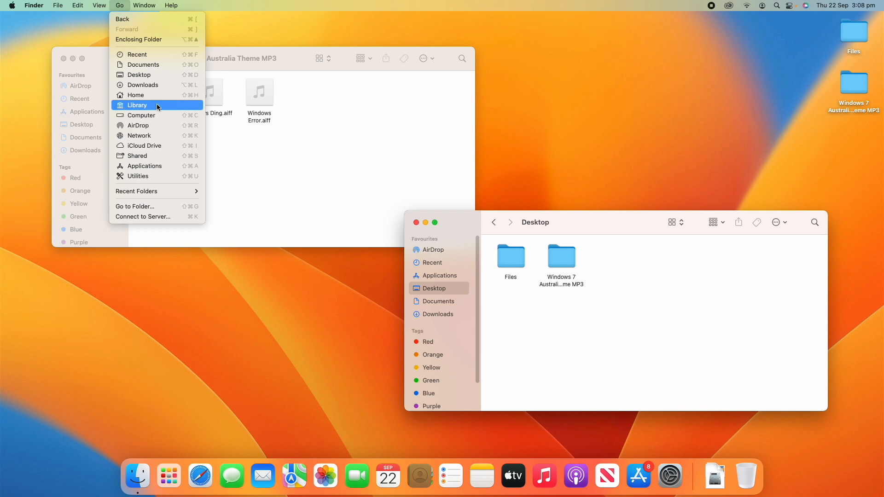
{"action": "left_click", "coordinate": [138, 105]}
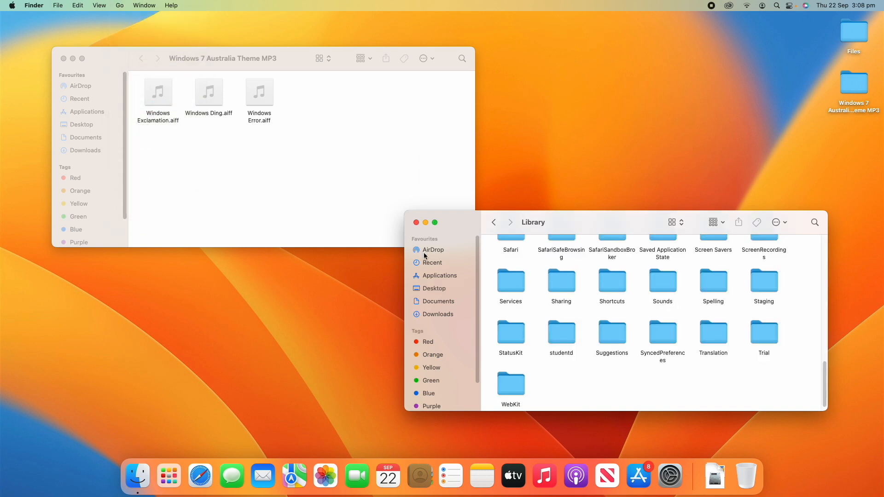
{"action": "mouse_move", "coordinate": [825, 380]}
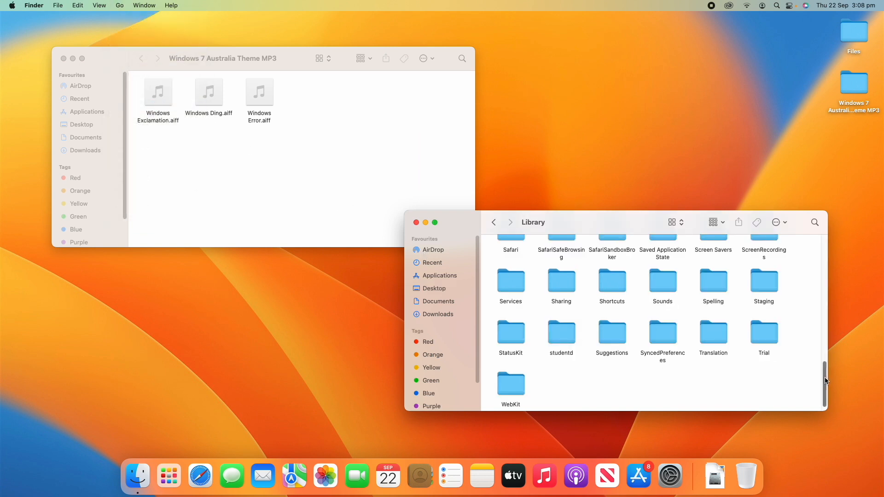
- Scroll the Library window and select the Sounds folder
{"action": "scroll", "scroll_direction": "up", "scroll_amount": 3}
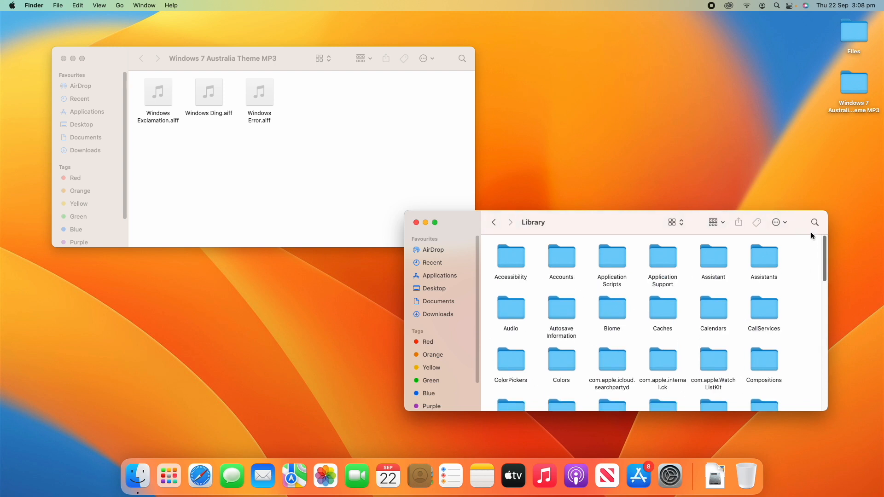
{"action": "mouse_move", "coordinate": [811, 265]}
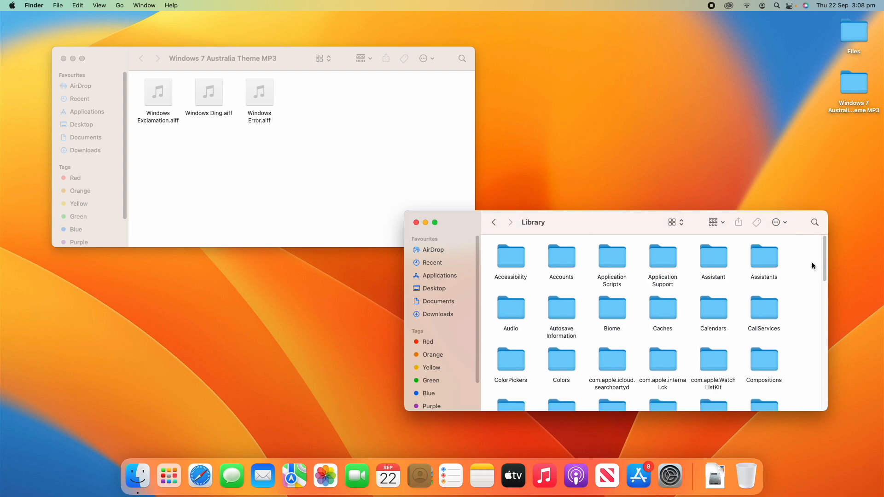
{"action": "scroll", "scroll_direction": "down", "scroll_amount": 3}
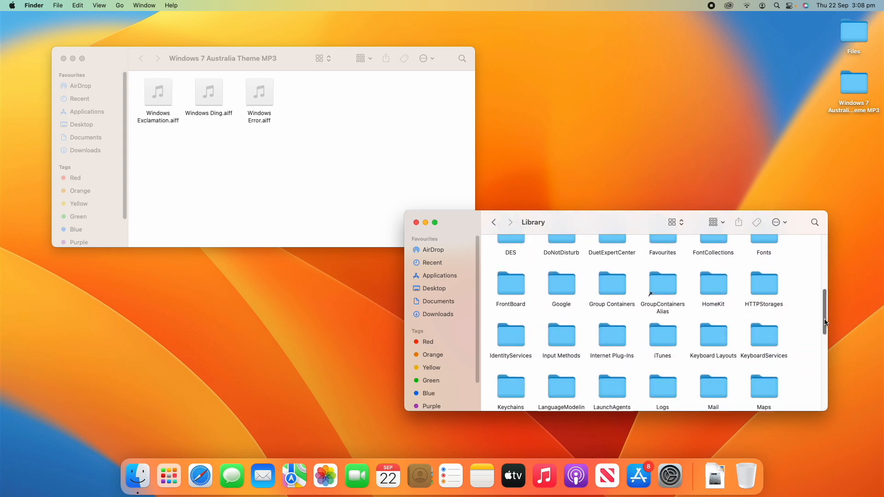
{"action": "scroll", "scroll_direction": "down", "scroll_amount": 3}
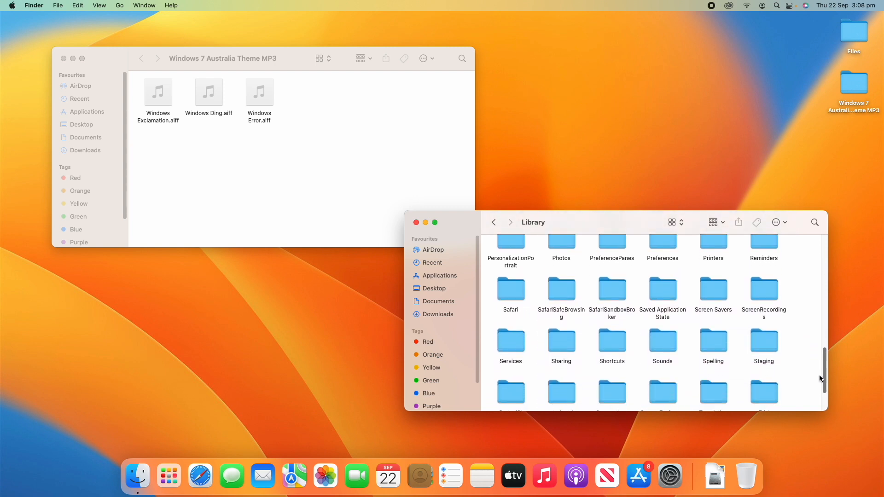
{"action": "scroll", "scroll_direction": "down", "scroll_amount": 3}
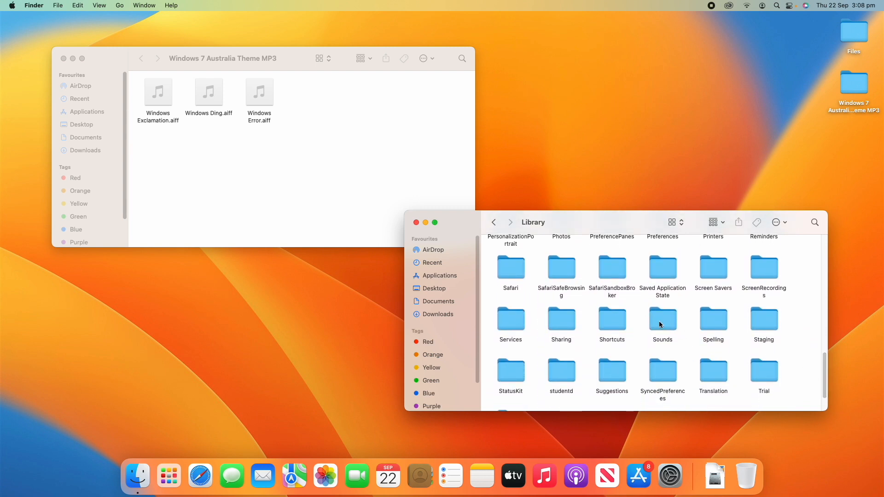
{"action": "left_click", "coordinate": [662, 319]}
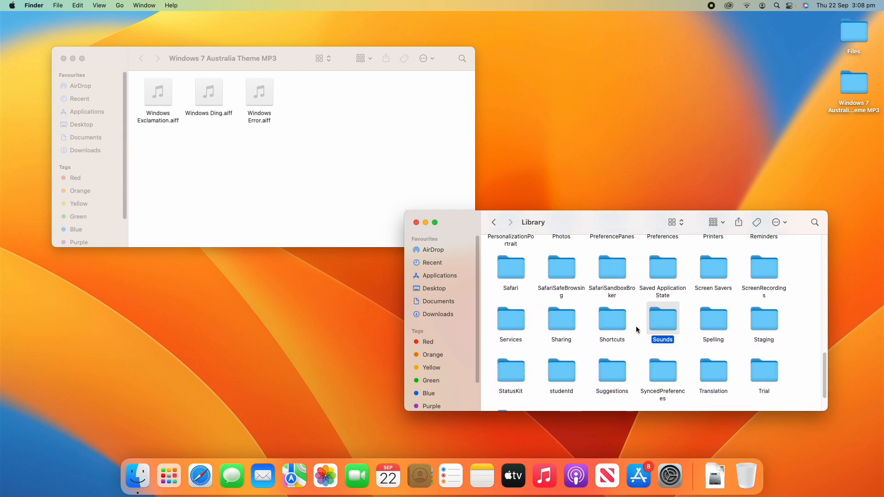
{"action": "mouse_move", "coordinate": [786, 330]}
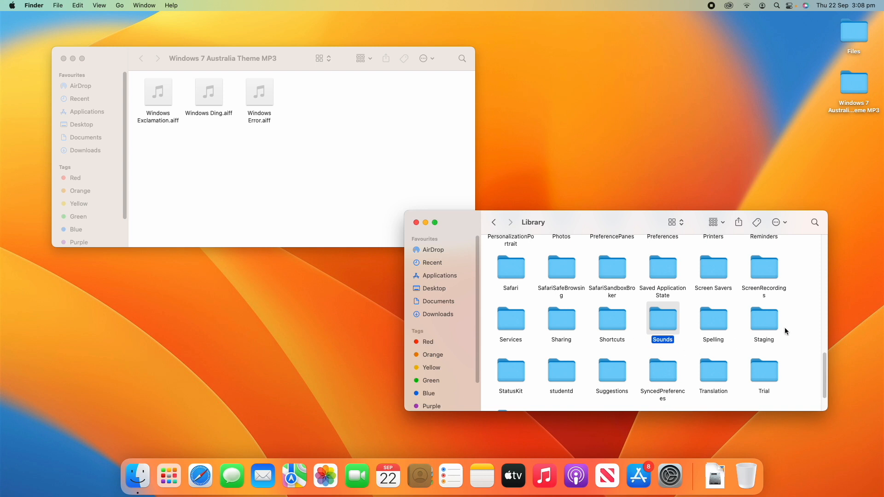
{"action": "mouse_move", "coordinate": [811, 325]}
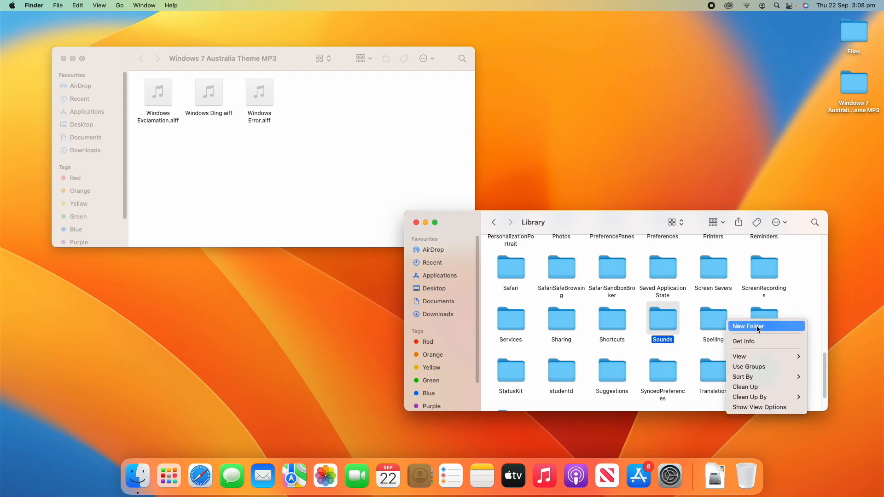
{"action": "left_click", "coordinate": [747, 326]}
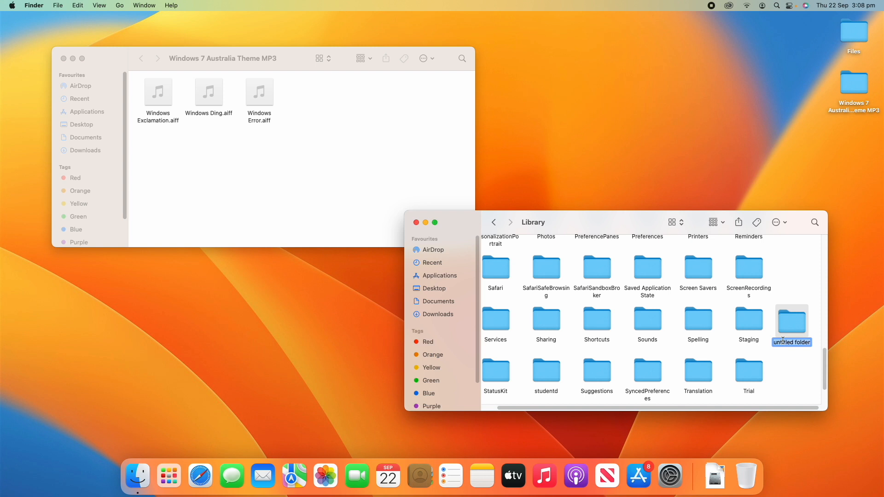
{"action": "key", "text": "Return"}
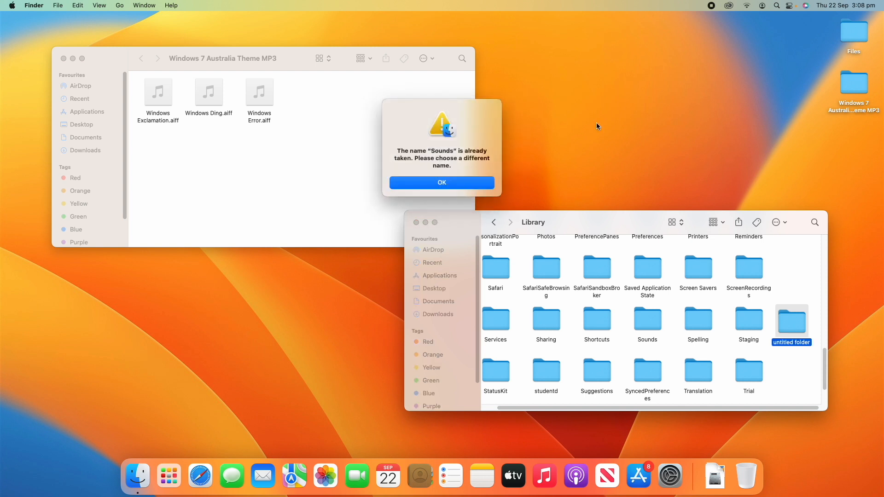
{"action": "left_click", "coordinate": [441, 182]}
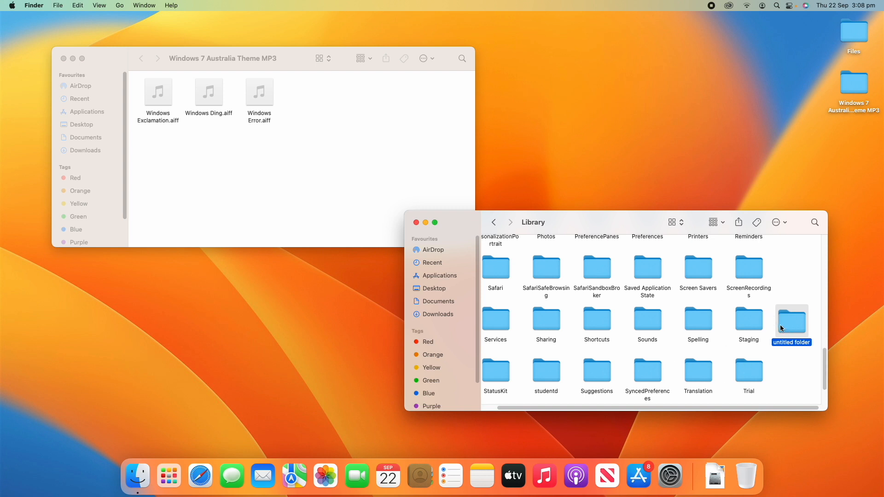
{"action": "mouse_move", "coordinate": [646, 324]}
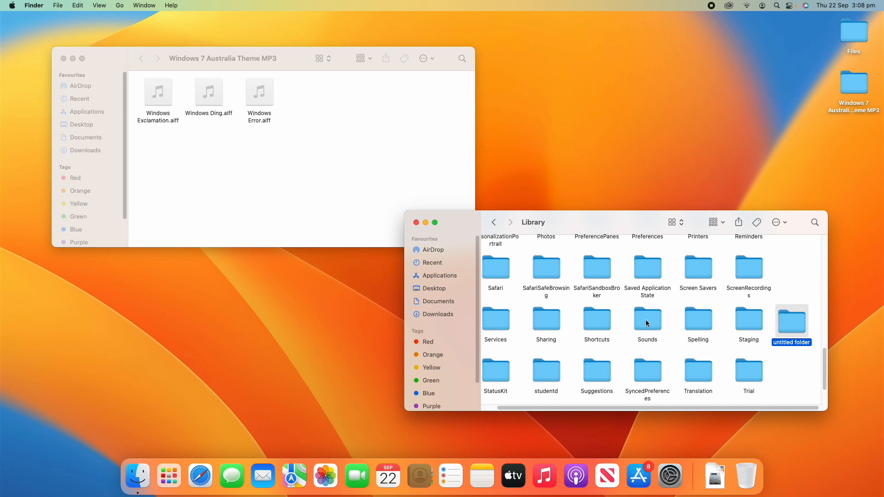
{"action": "right_click", "coordinate": [791, 324]}
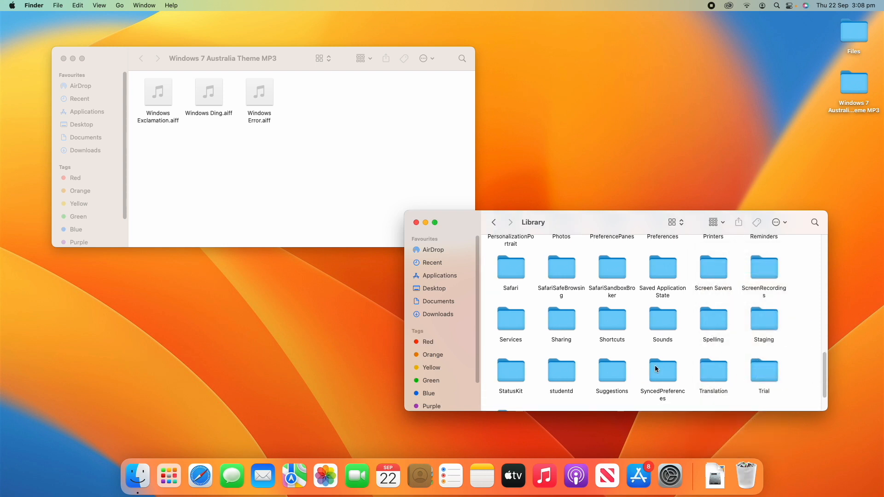
{"action": "mouse_move", "coordinate": [701, 325]}
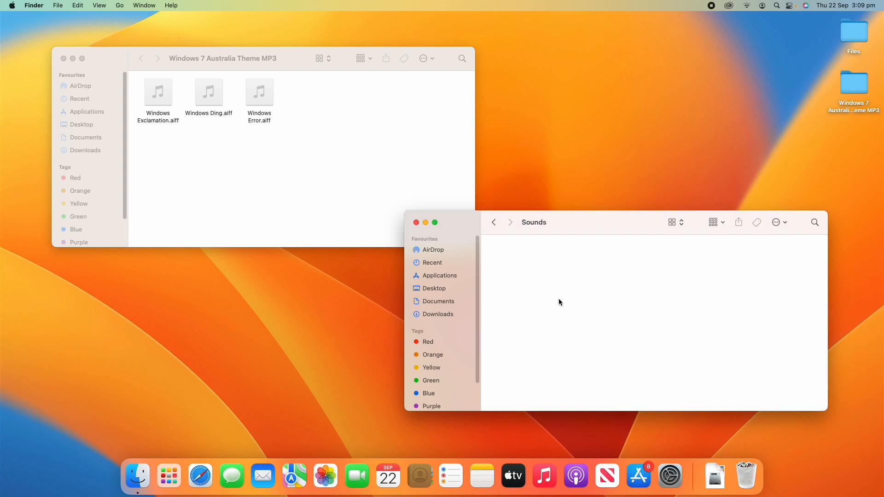
{"action": "mouse_move", "coordinate": [350, 170]}
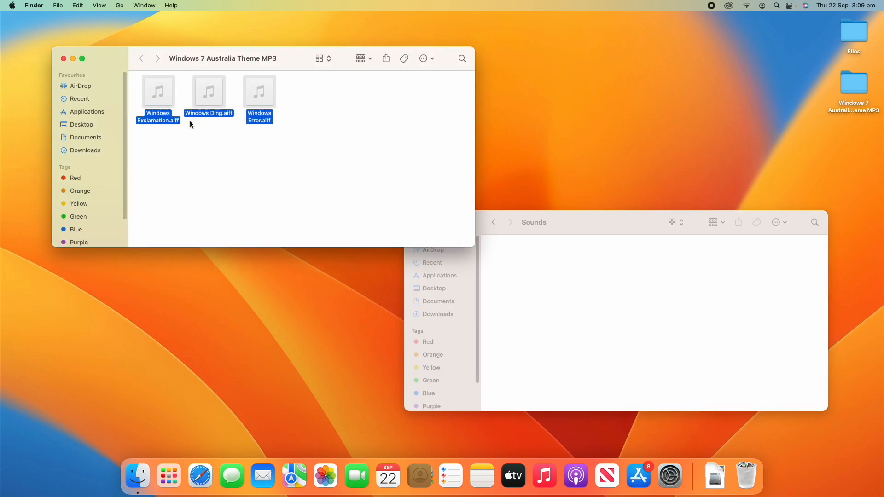
- Copy the three .aiff sound files and paste them into the Library's Sounds folder
{"action": "left_click", "coordinate": [578, 274]}
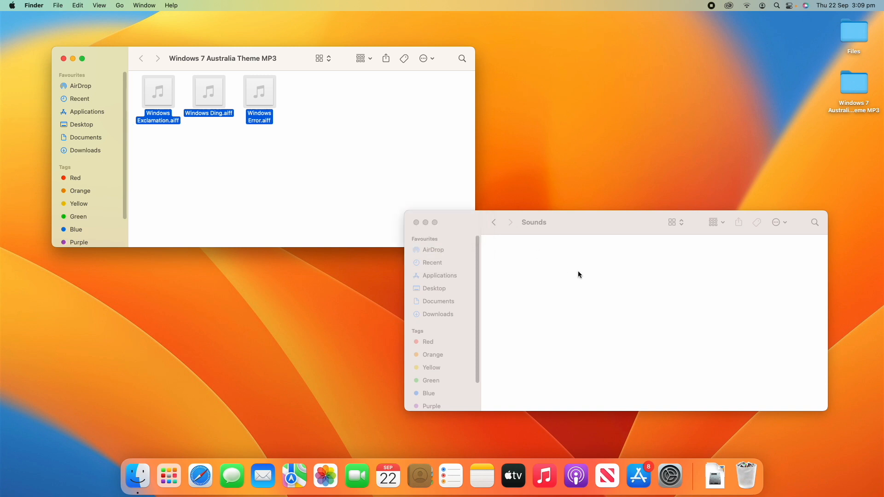
{"action": "left_click", "coordinate": [362, 167]}
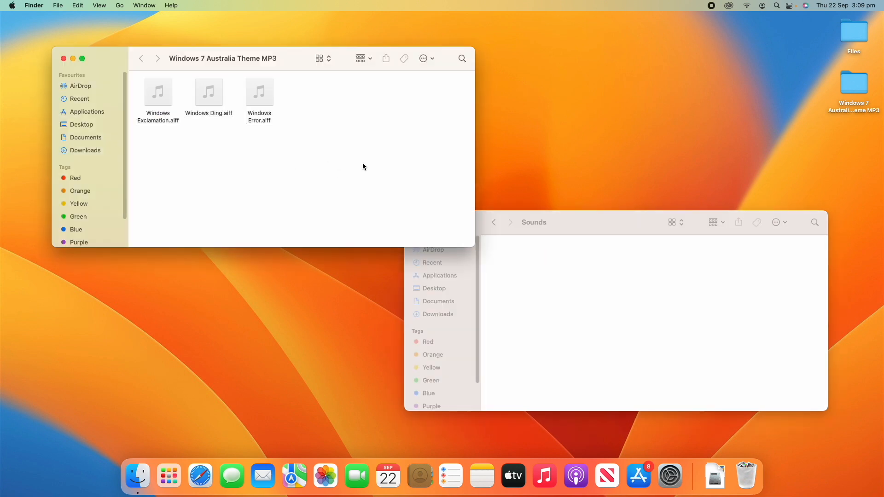
{"action": "right_click", "coordinate": [158, 91]}
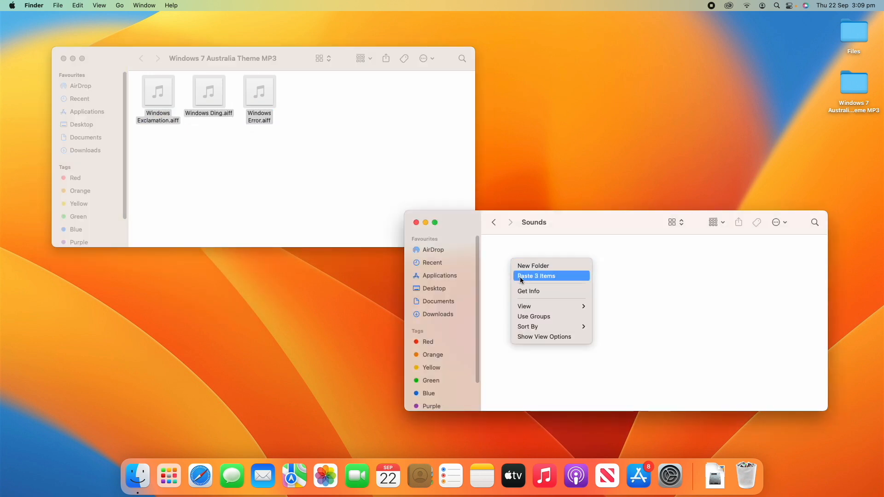
{"action": "left_click", "coordinate": [536, 275]}
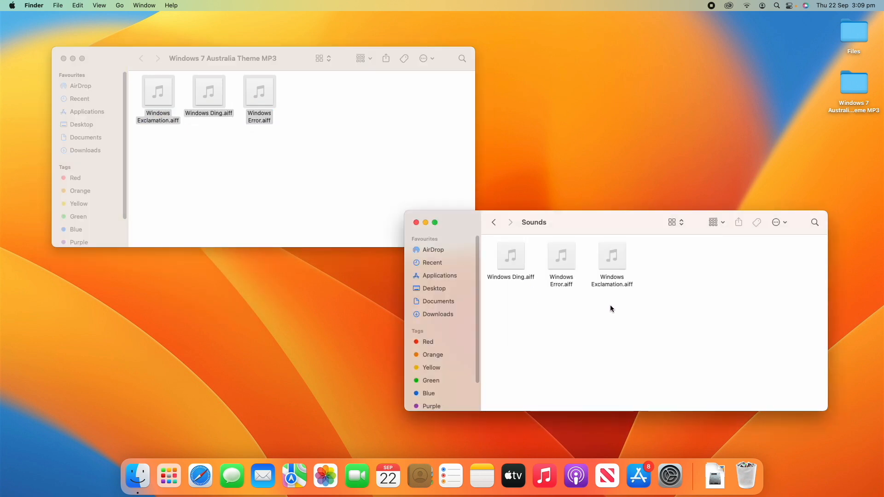
{"action": "mouse_move", "coordinate": [646, 294]}
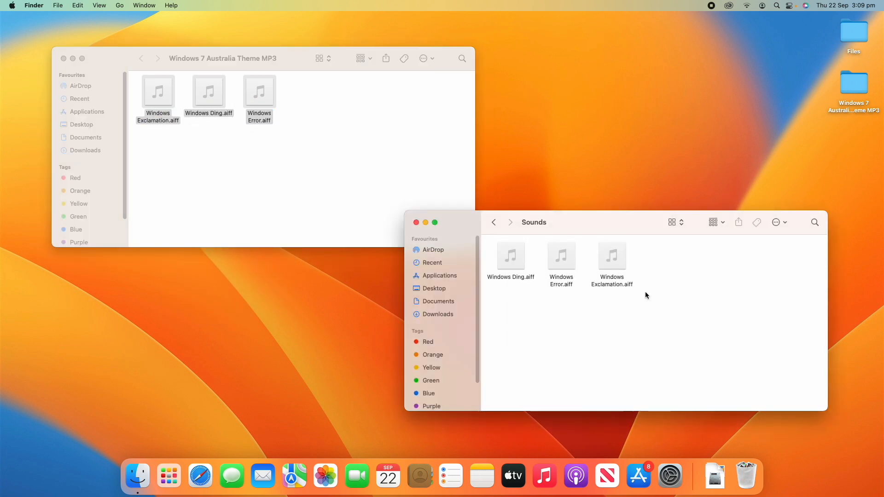
{"action": "mouse_move", "coordinate": [644, 292]}
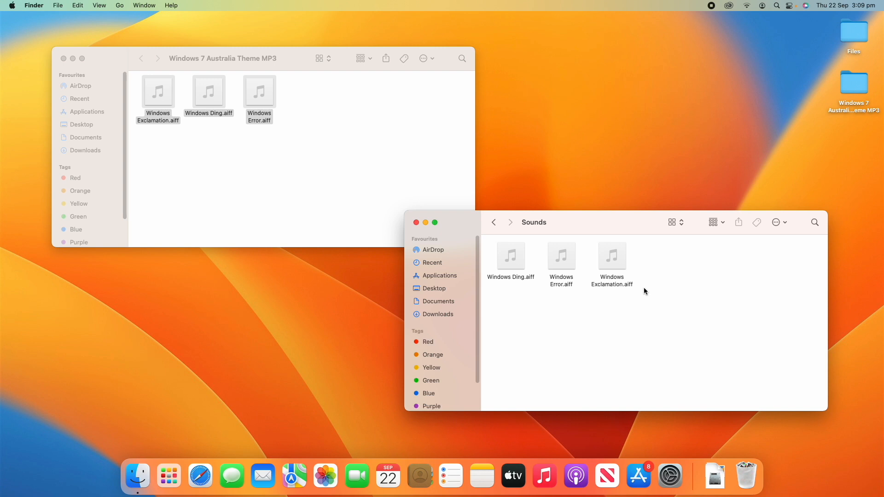
- Close both Finder windows, leaving the desktop showing
{"action": "left_click", "coordinate": [416, 222]}
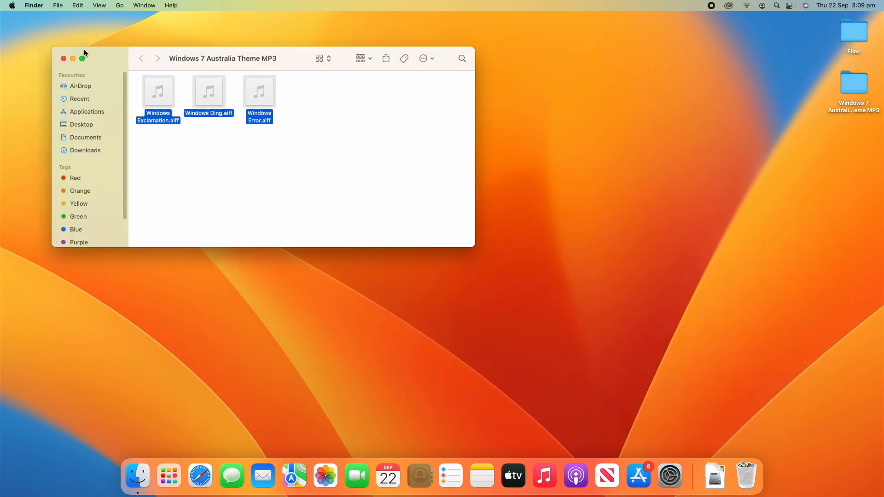
{"action": "left_click", "coordinate": [63, 59]}
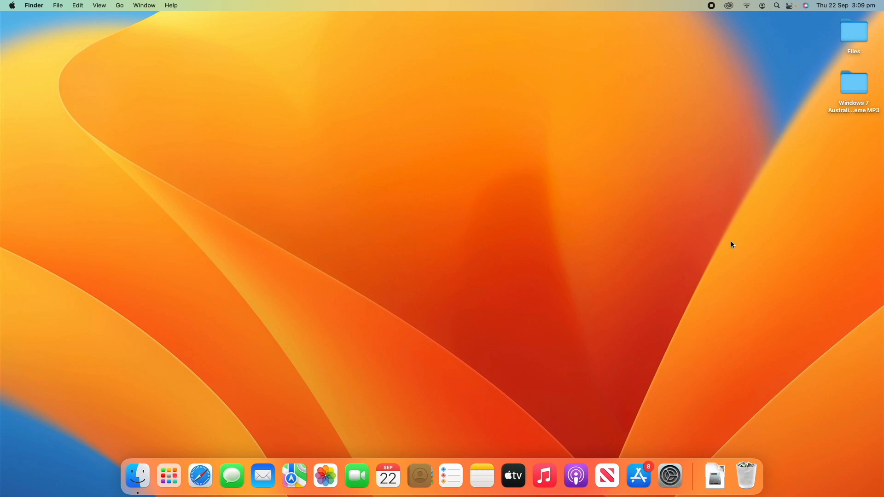
- Reopen Sound preferences, try Windows Error, then choose Windows Exclamation as the alert sound
{"action": "left_click", "coordinate": [669, 476]}
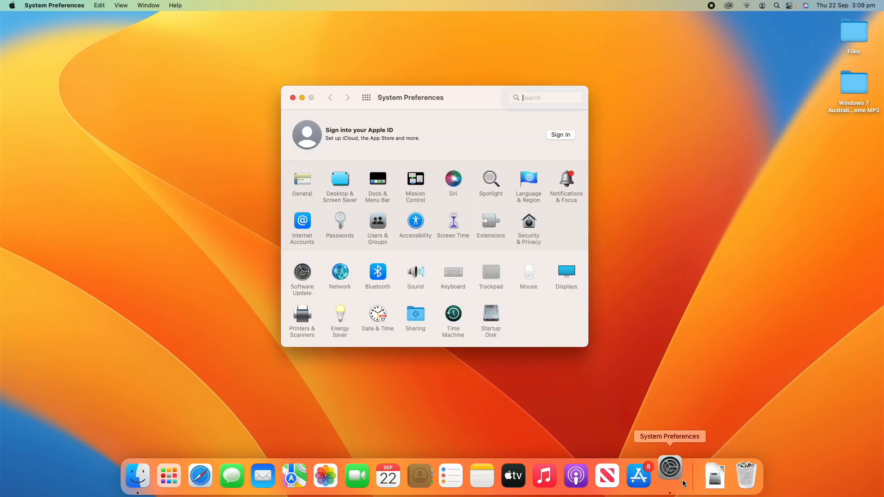
{"action": "left_click", "coordinate": [415, 272]}
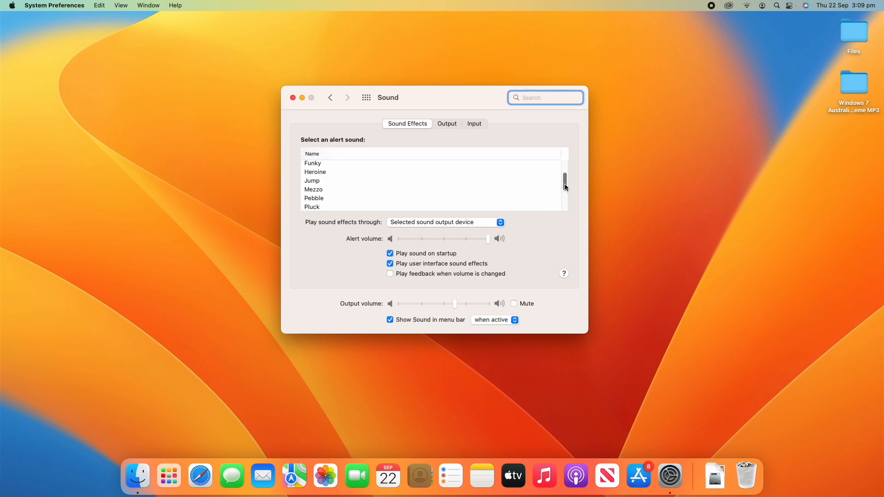
{"action": "scroll", "scroll_direction": "down", "scroll_amount": 3}
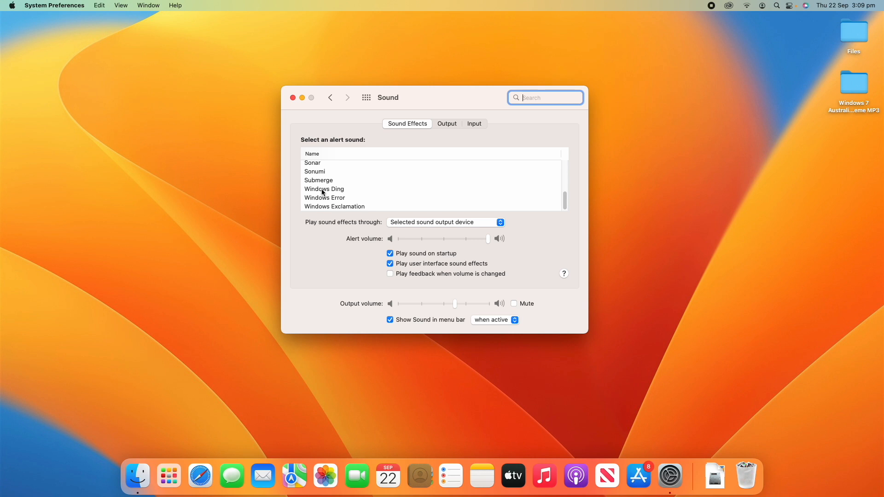
{"action": "left_click", "coordinate": [324, 198]}
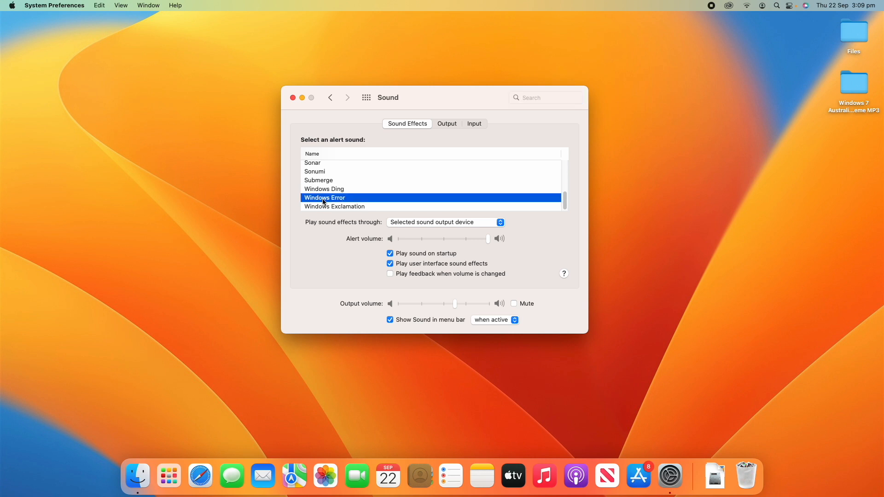
{"action": "left_click", "coordinate": [334, 207]}
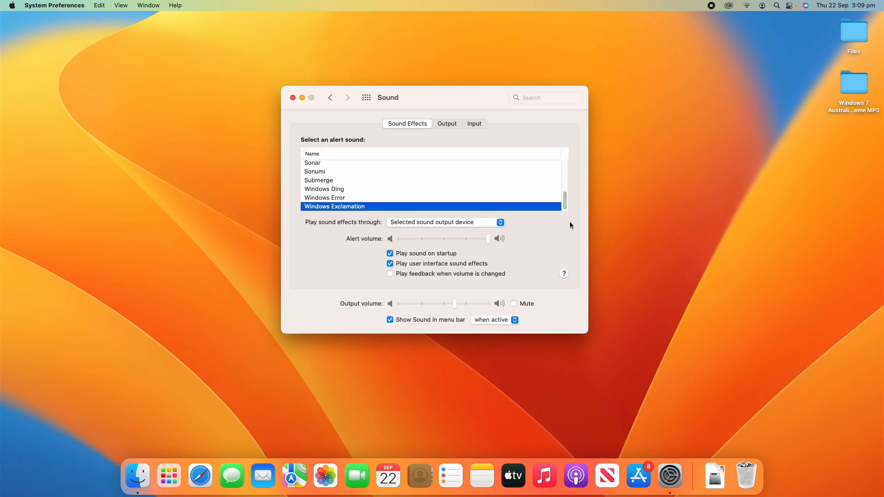
{"action": "mouse_move", "coordinate": [471, 205]}
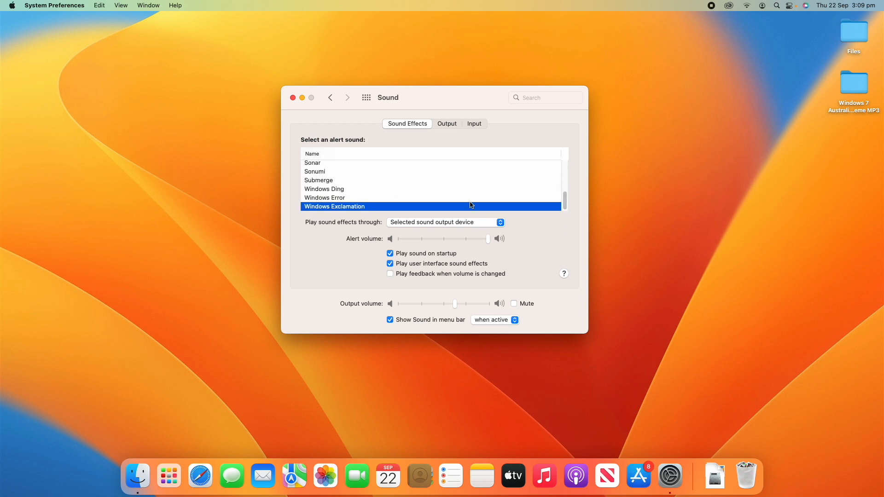
{"action": "mouse_move", "coordinate": [374, 207]}
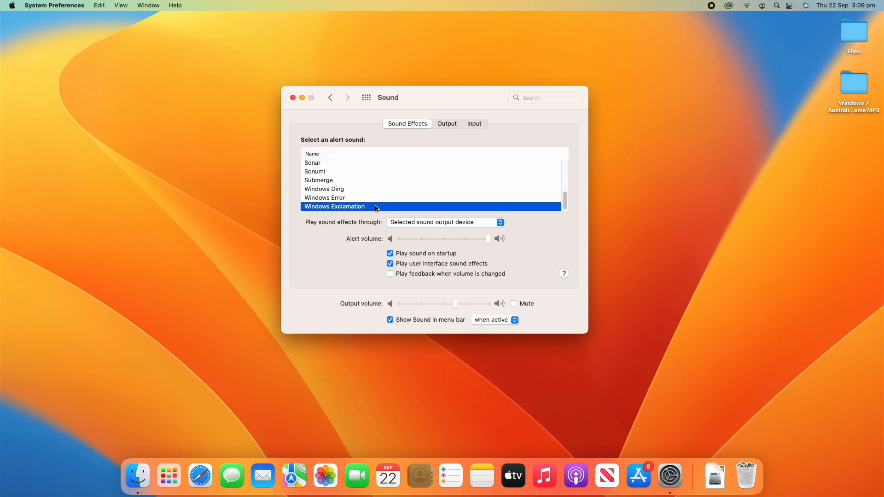
{"action": "mouse_move", "coordinate": [177, 199]}
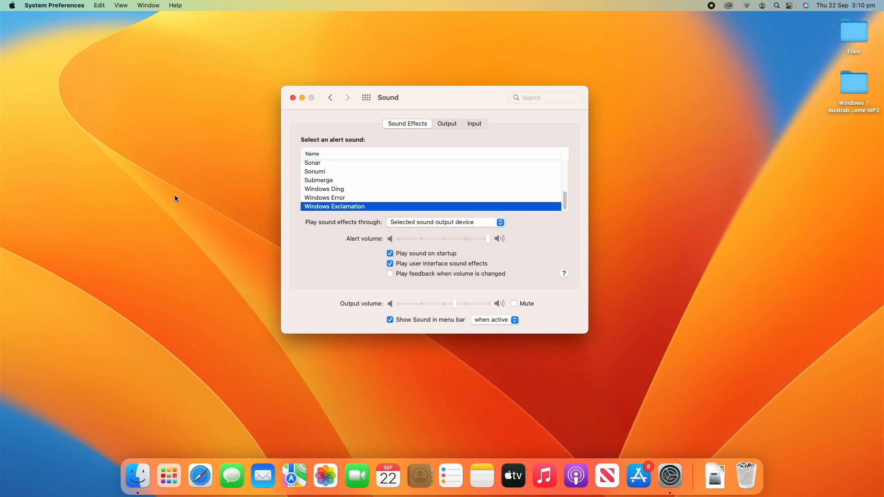
- Preview Windows Ding, then return the alert sound to Windows Exclamation
{"action": "left_click", "coordinate": [356, 197]}
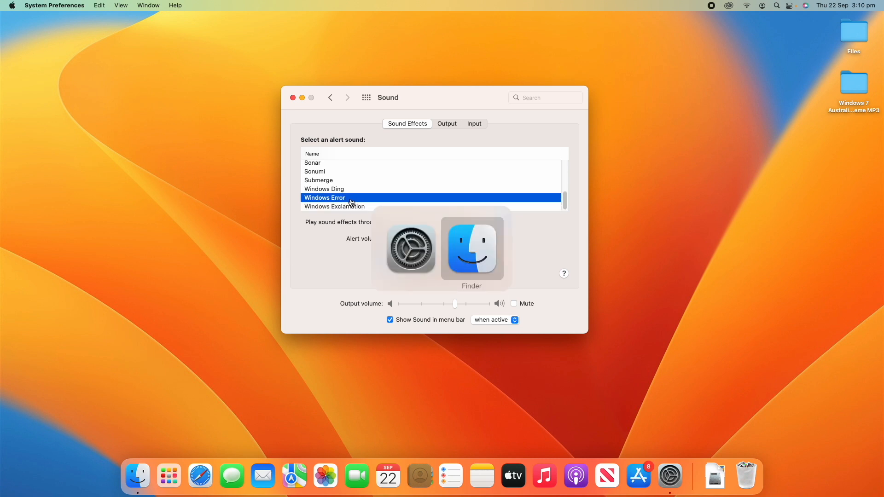
{"action": "left_click", "coordinate": [324, 188]}
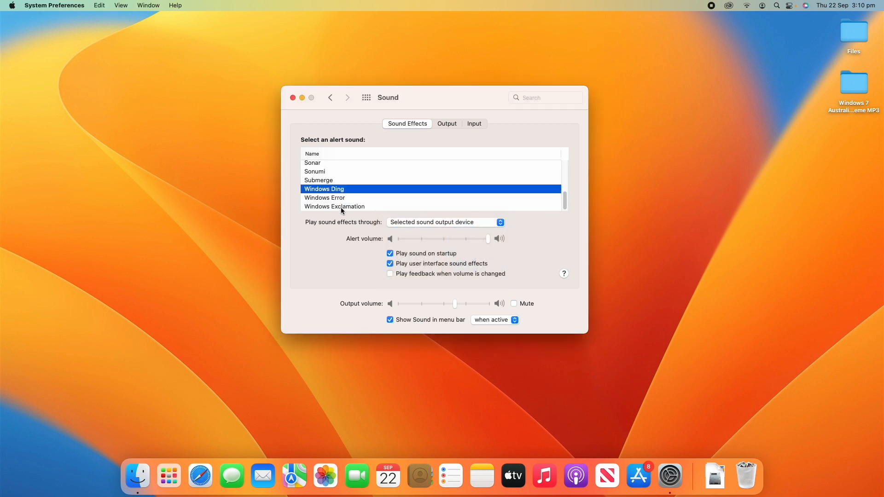
{"action": "left_click", "coordinate": [334, 206]}
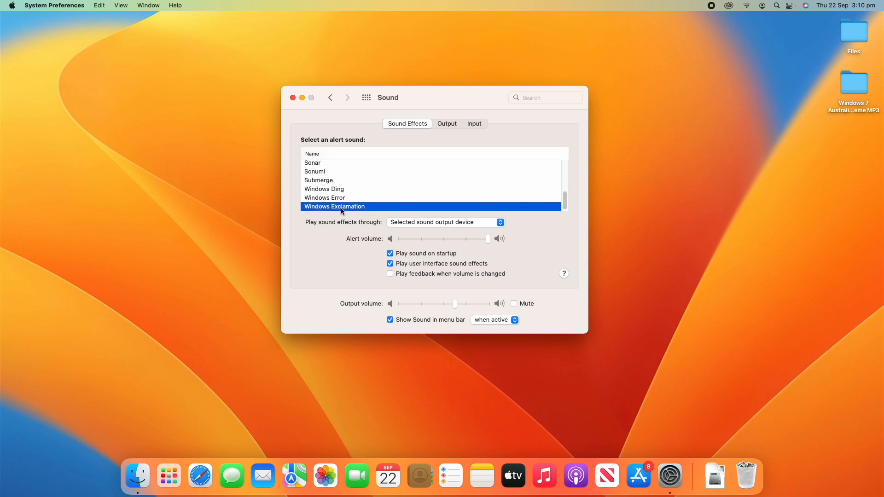
{"action": "mouse_move", "coordinate": [569, 205]}
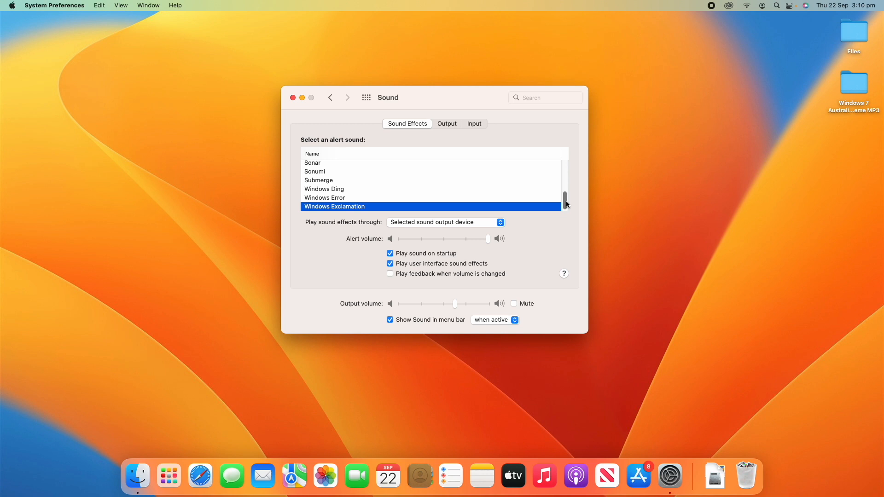
{"action": "mouse_move", "coordinate": [546, 196]}
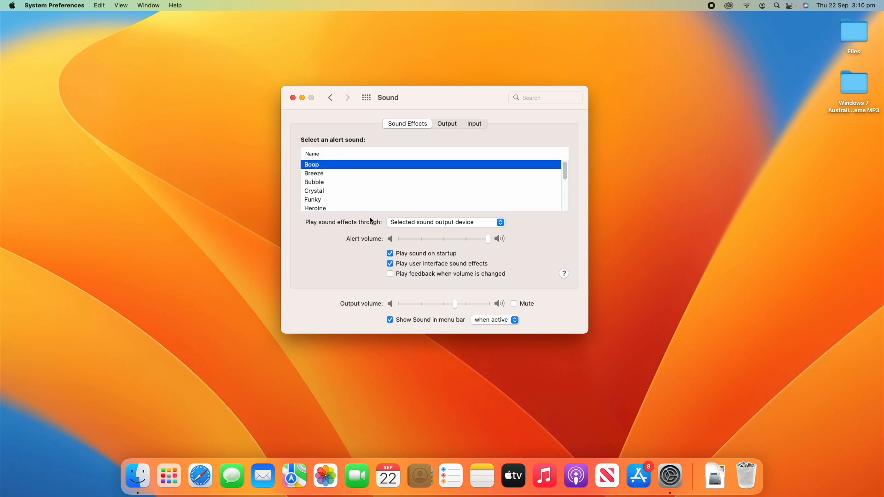
{"action": "mouse_move", "coordinate": [543, 182]}
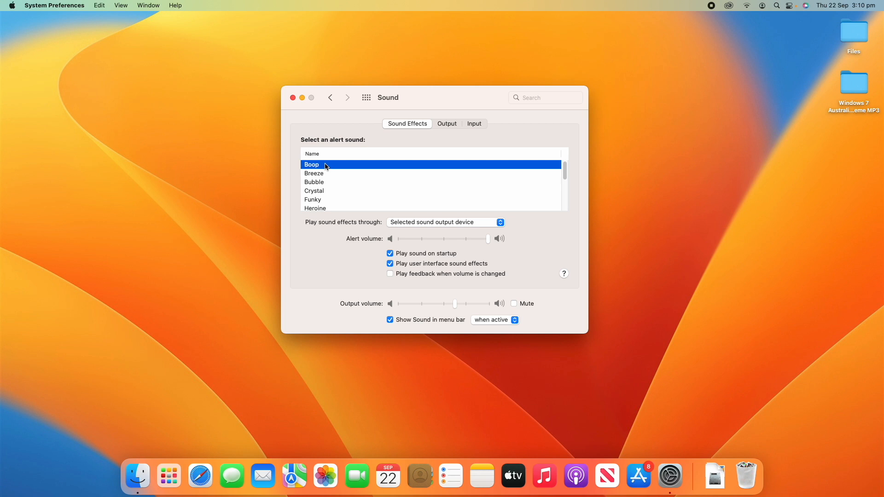
{"action": "mouse_move", "coordinate": [539, 186]}
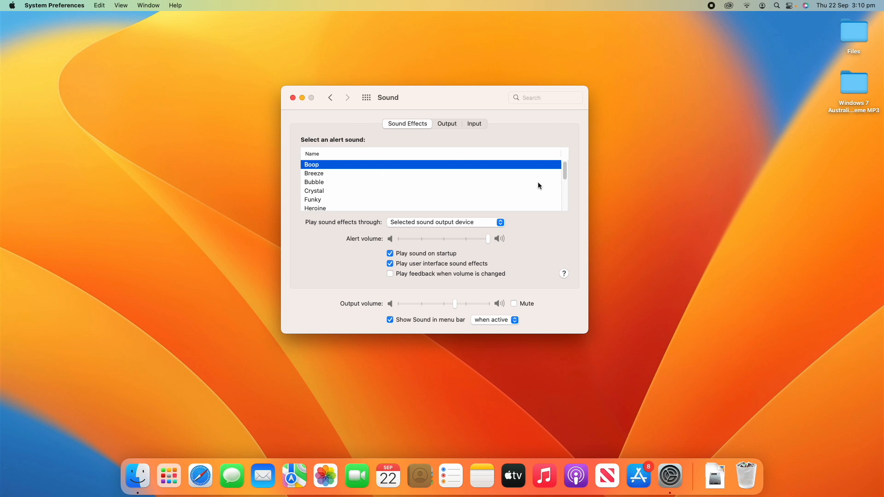
- With Boop chosen as the alert sound, scroll the list back down to the Windows sounds
{"action": "scroll", "scroll_direction": "down", "scroll_amount": 3}
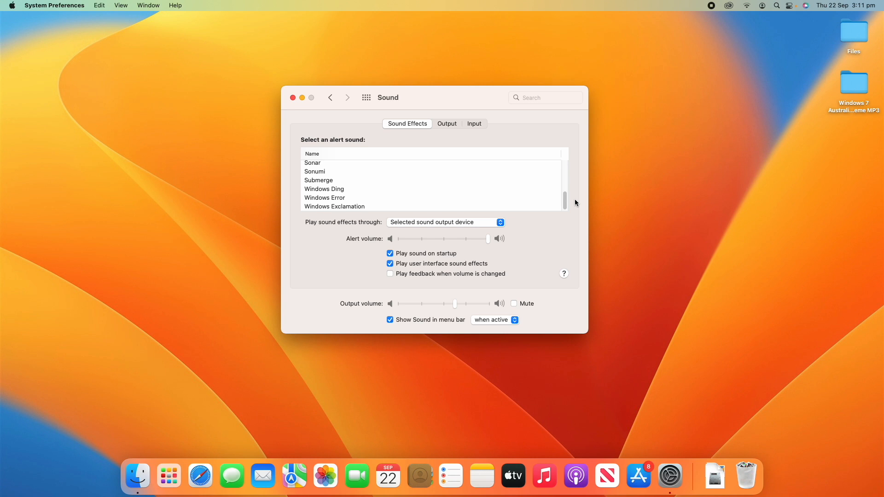
- Close System Preferences and go to the Library folder in a new Finder window
{"action": "left_click", "coordinate": [292, 97]}
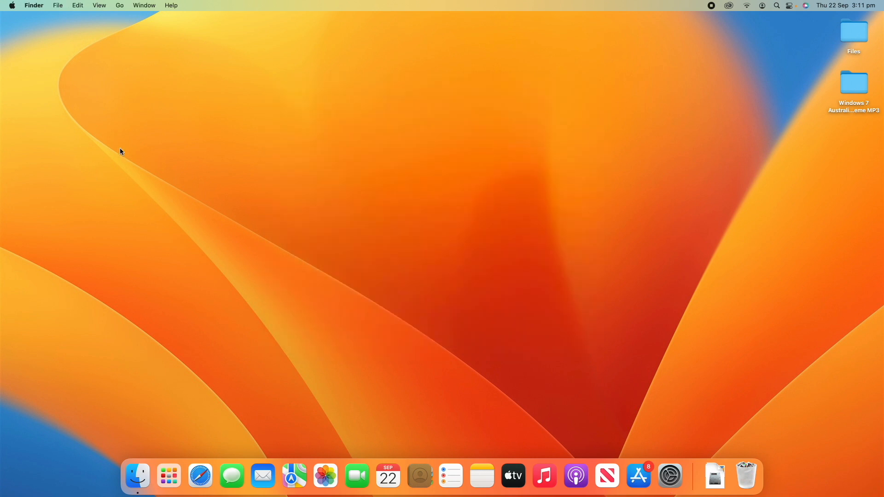
{"action": "mouse_move", "coordinate": [158, 260]}
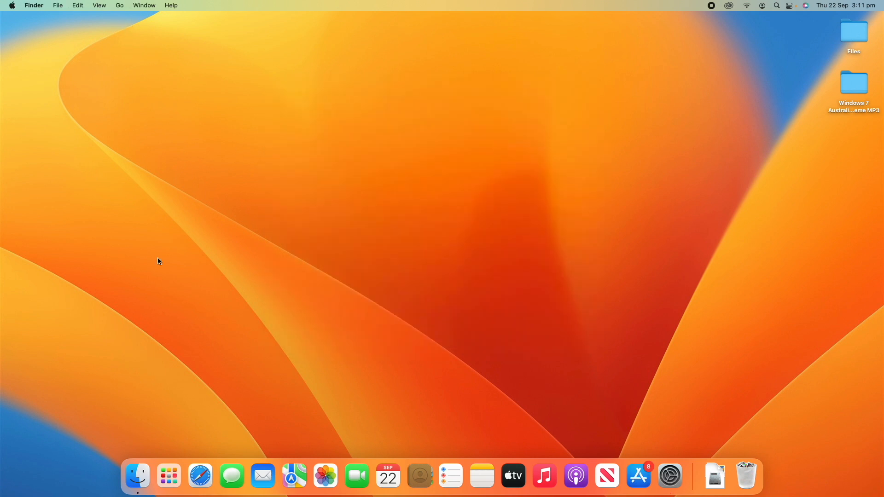
{"action": "left_click", "coordinate": [137, 475]}
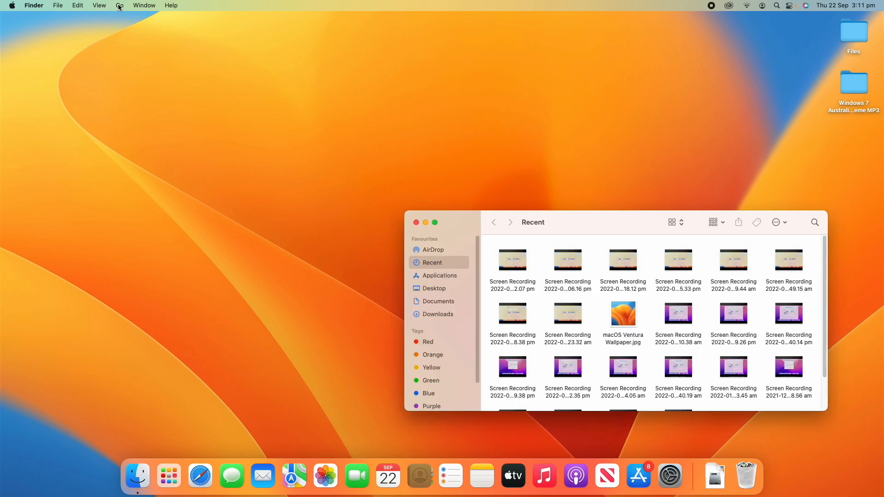
{"action": "left_click", "coordinate": [119, 5]}
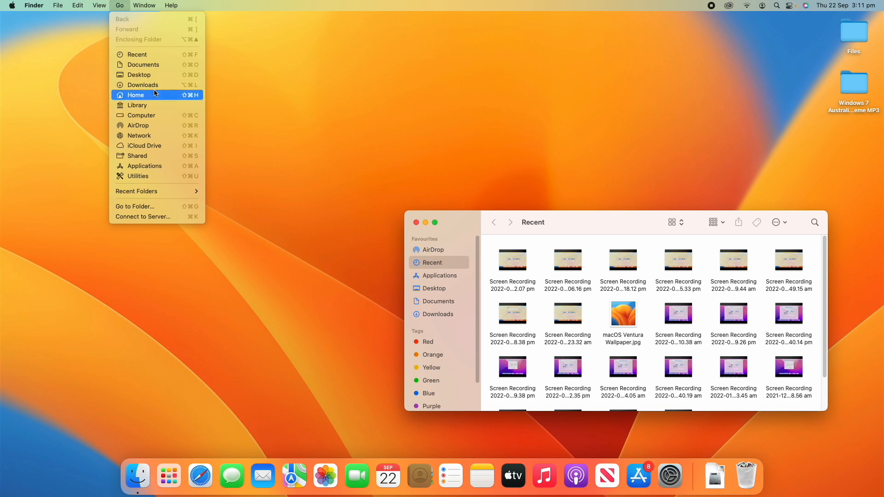
{"action": "left_click", "coordinate": [136, 105]}
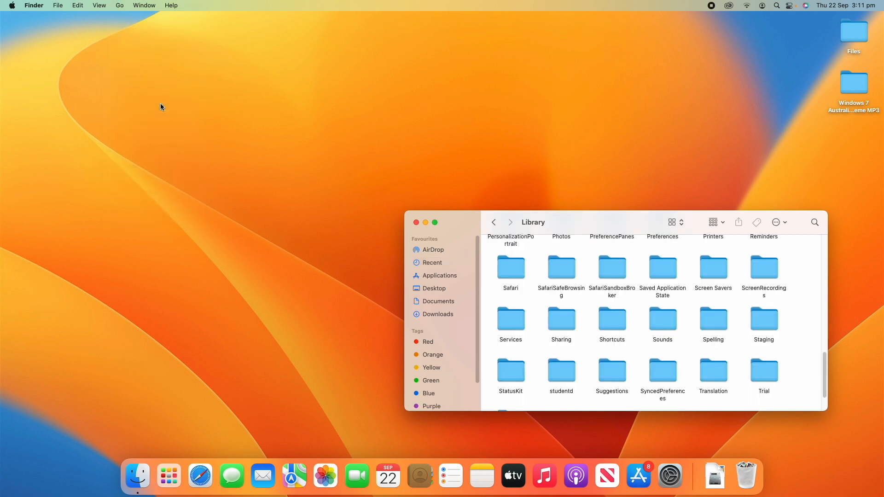
- Open the Sounds folder showing the three Windows .aiff files
{"action": "scroll", "scroll_direction": "up", "scroll_amount": 3}
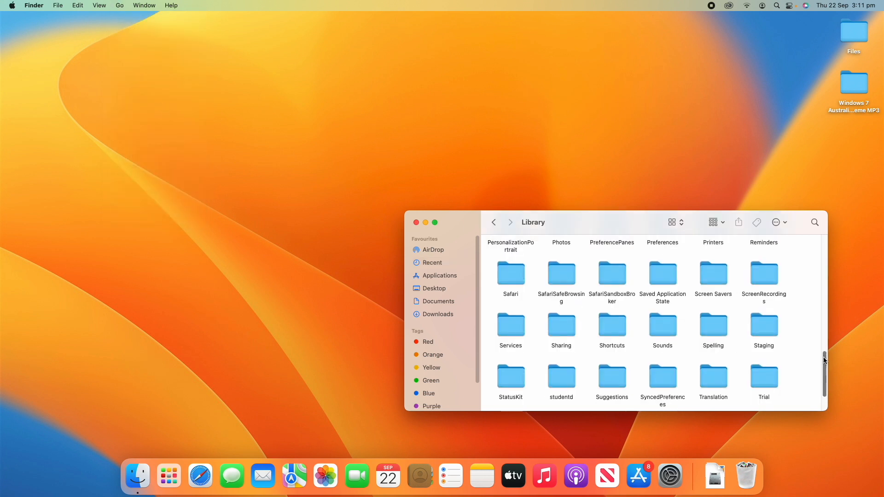
{"action": "scroll", "scroll_direction": "down", "scroll_amount": 3}
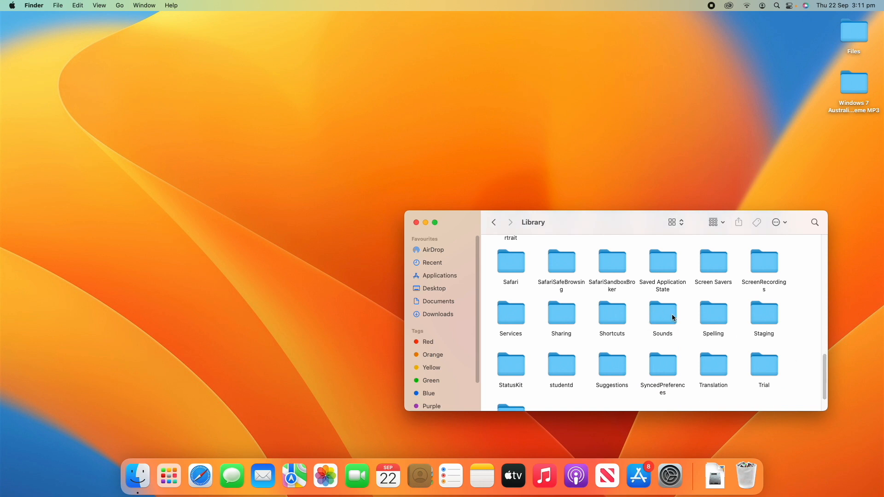
{"action": "double_click", "coordinate": [662, 315]}
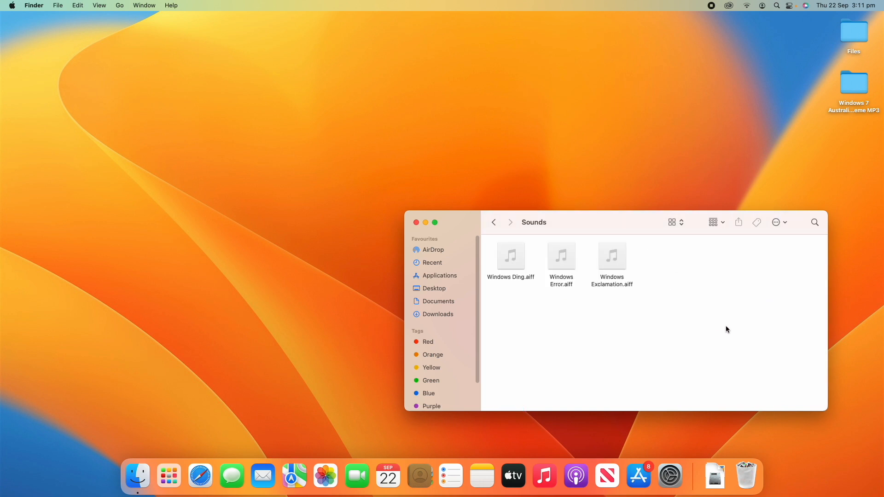
- Move the three Windows .aiff files to the Bin, empty it, and close the Sounds window
{"action": "right_click", "coordinate": [510, 255]}
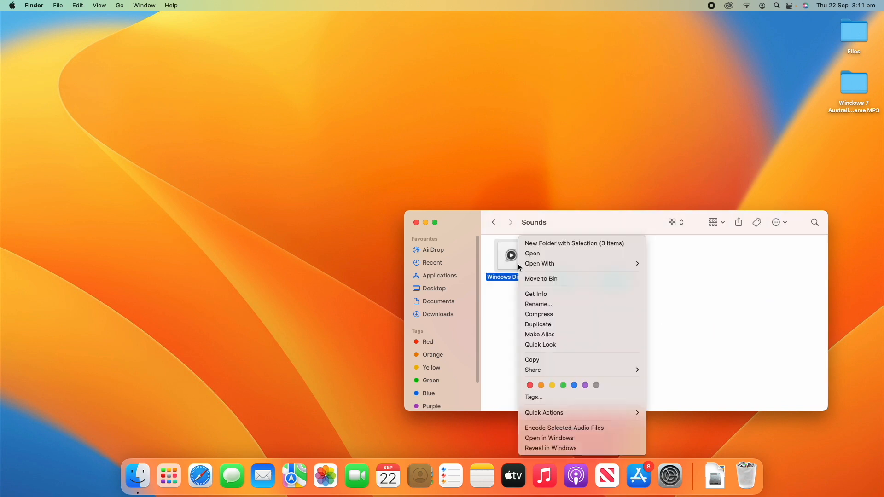
{"action": "mouse_move", "coordinate": [562, 276]}
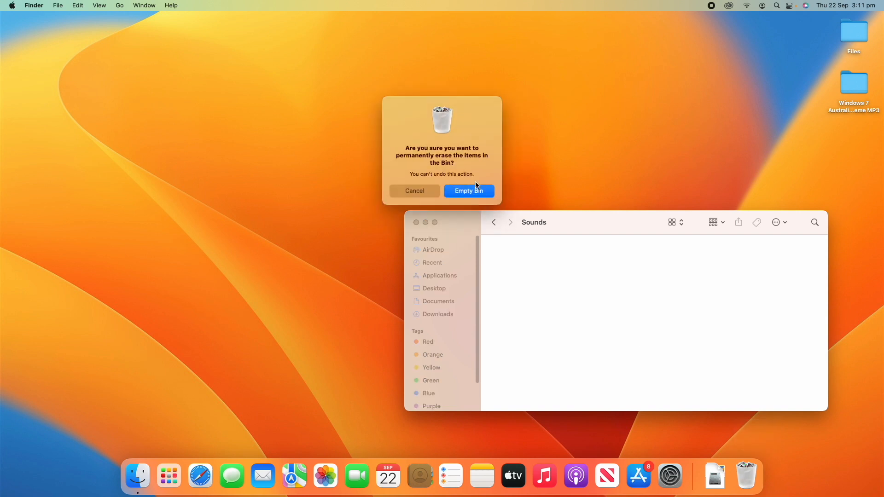
{"action": "left_click", "coordinate": [469, 191]}
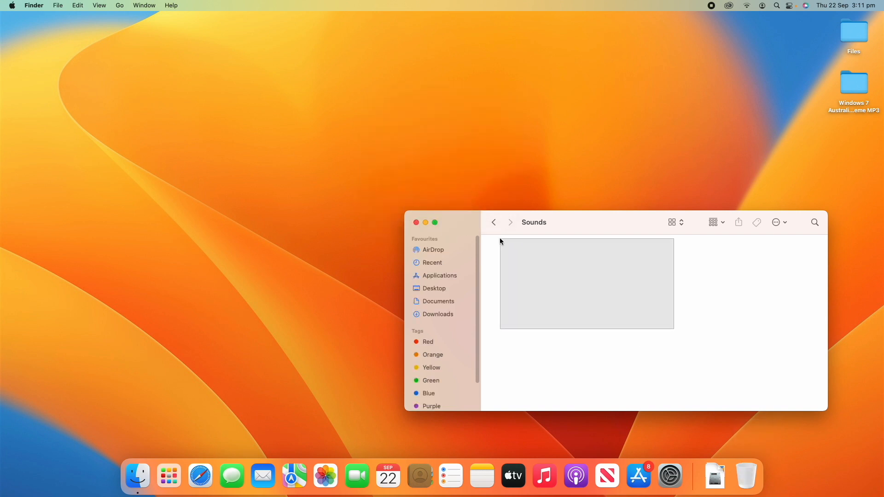
{"action": "left_click", "coordinate": [416, 222]}
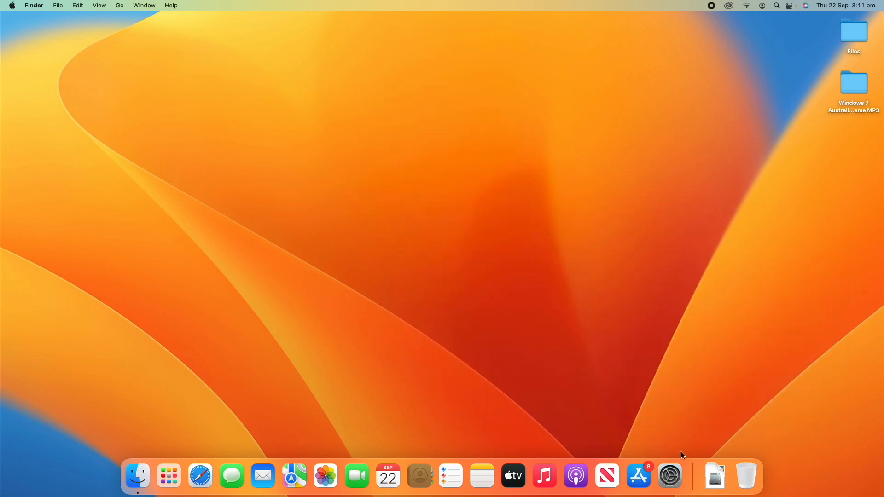
- Reopen Sound preferences and scroll the alert list to confirm the Windows sounds are gone
{"action": "left_click", "coordinate": [670, 475]}
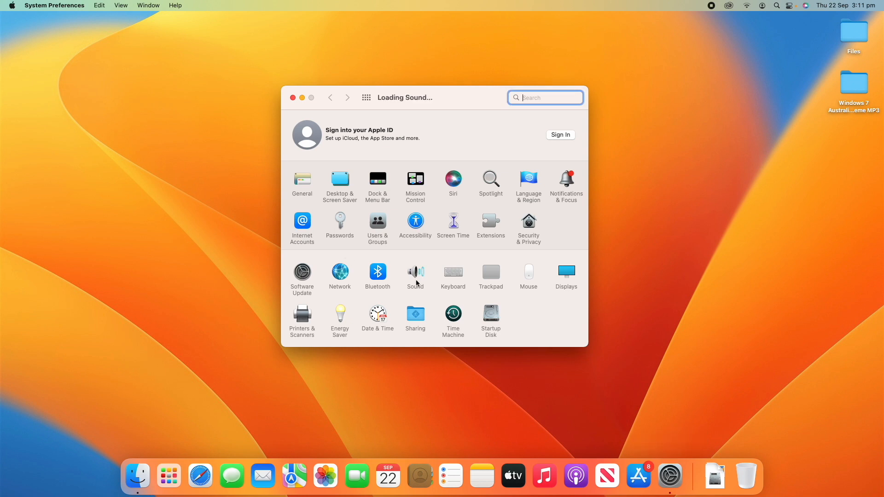
{"action": "left_click", "coordinate": [415, 272]}
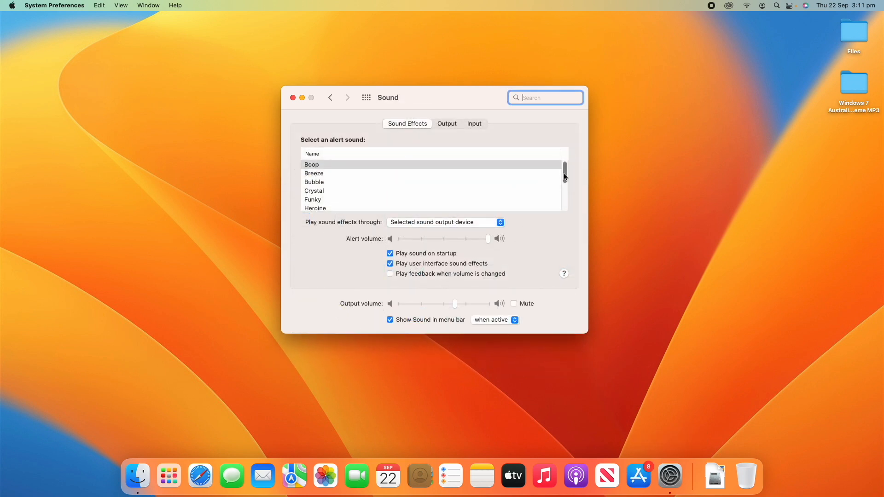
{"action": "scroll", "scroll_direction": "down", "scroll_amount": 3}
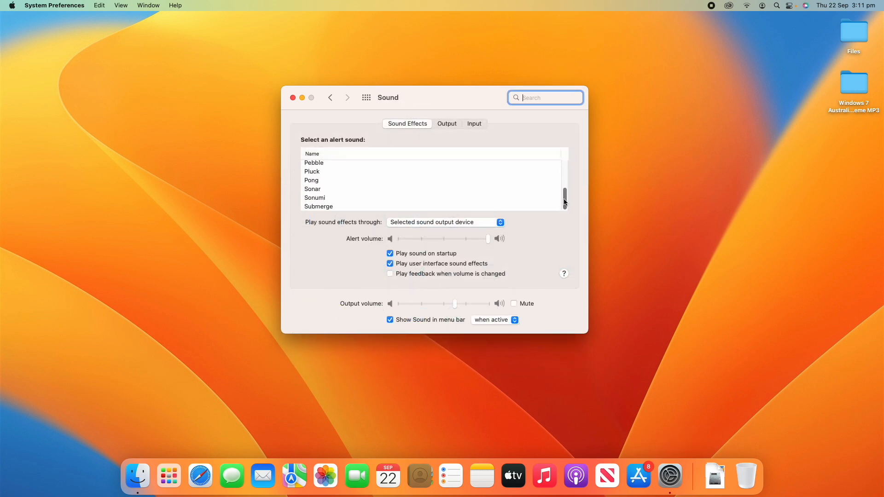
{"action": "scroll", "scroll_direction": "up", "scroll_amount": 3}
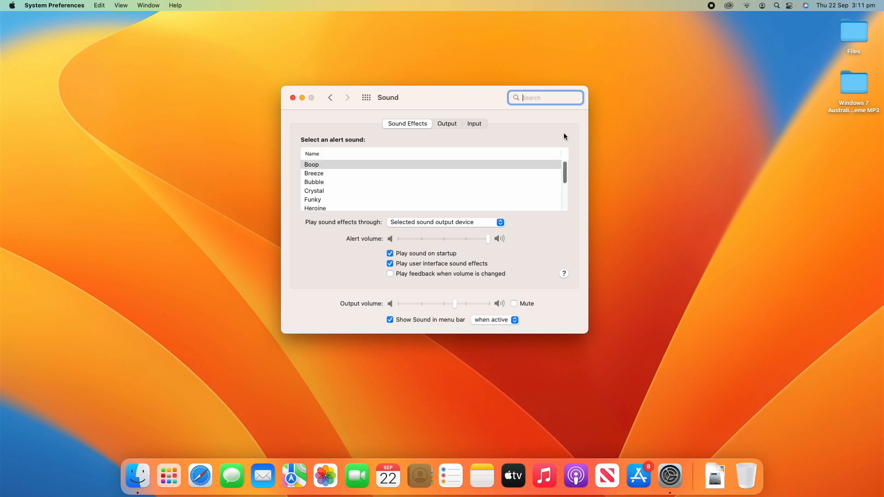
{"action": "mouse_move", "coordinate": [530, 165]}
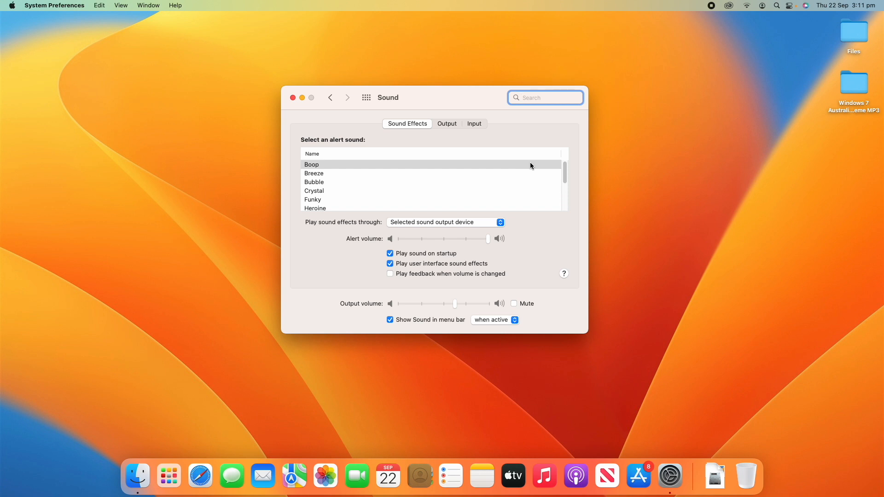
{"action": "mouse_move", "coordinate": [526, 139]}
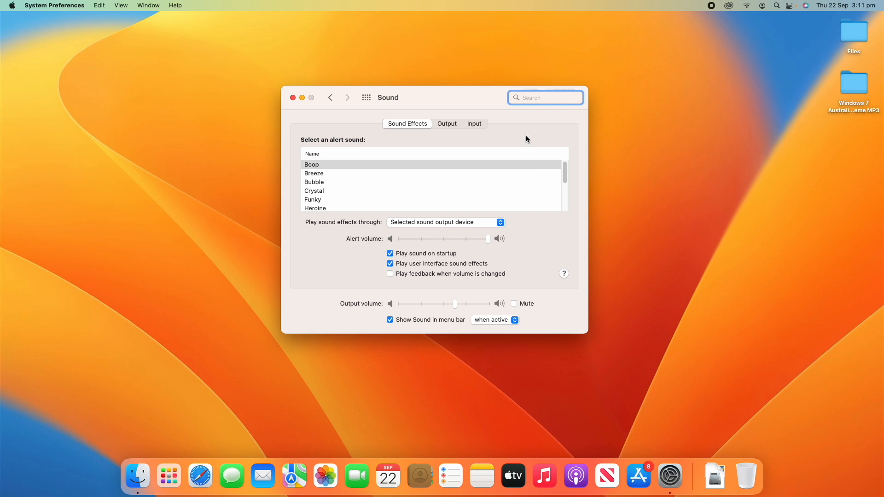